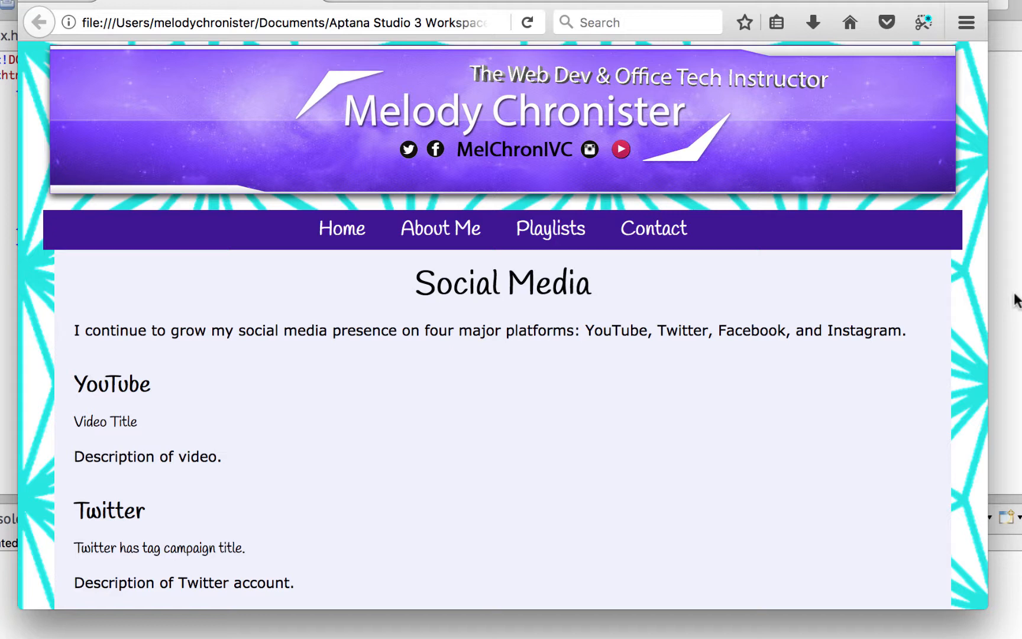
{"action": "mouse_move", "coordinate": [909, 319]}
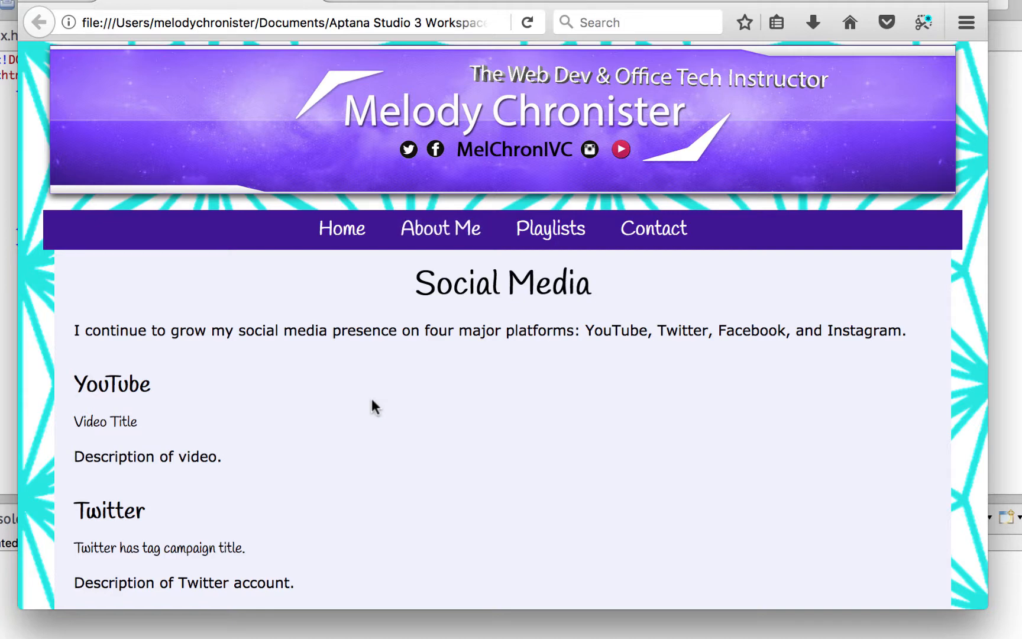
{"action": "mouse_move", "coordinate": [346, 333]}
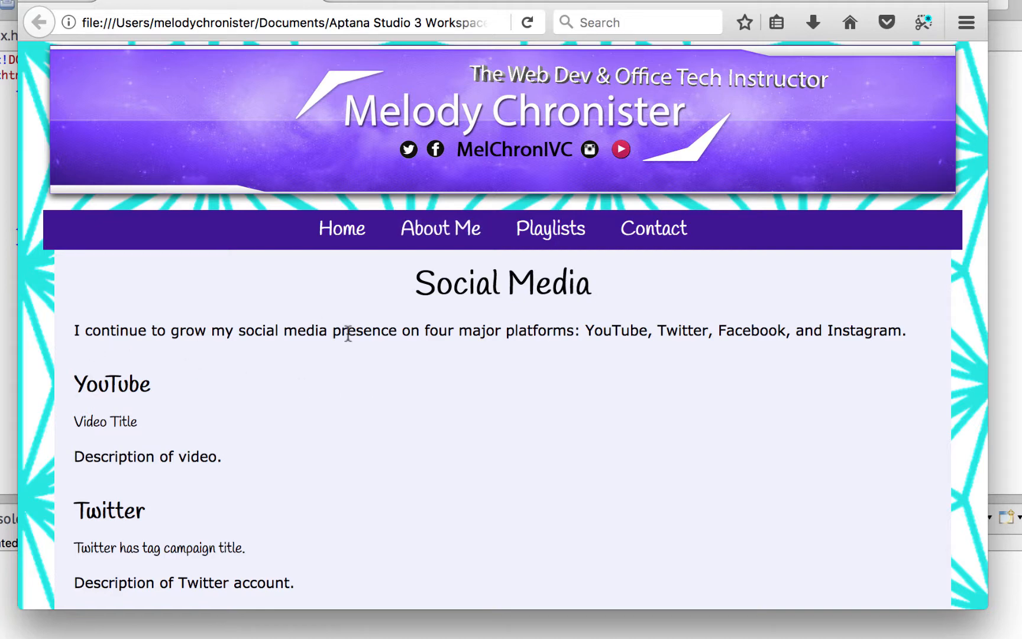
Scroll About.html down to the nav element and place the cursor inside its link list
{"action": "scroll", "scroll_direction": "down", "scroll_amount": 3}
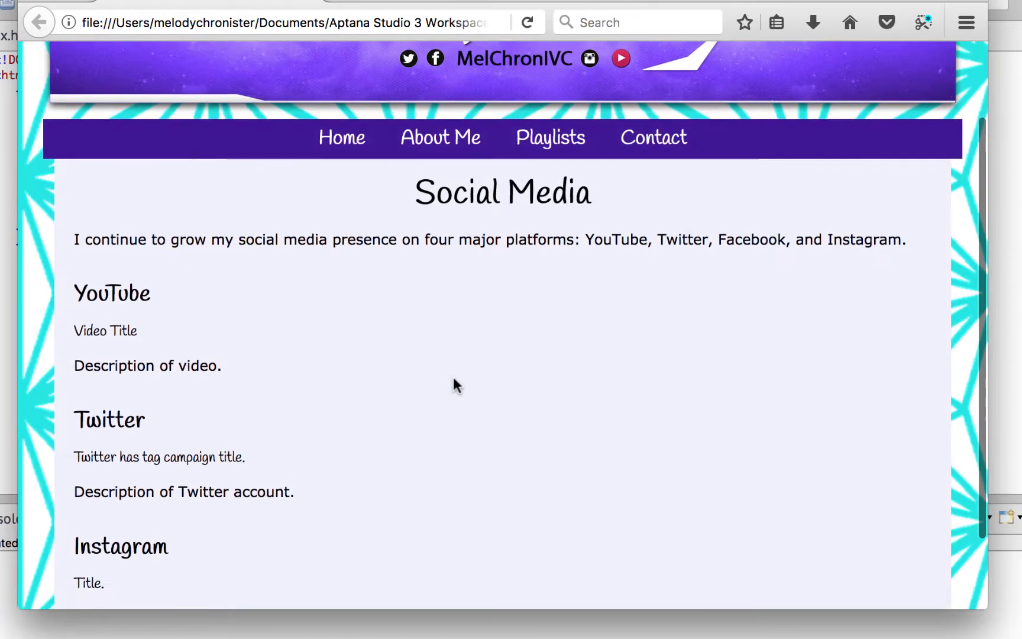
{"action": "scroll", "scroll_direction": "down", "scroll_amount": 3}
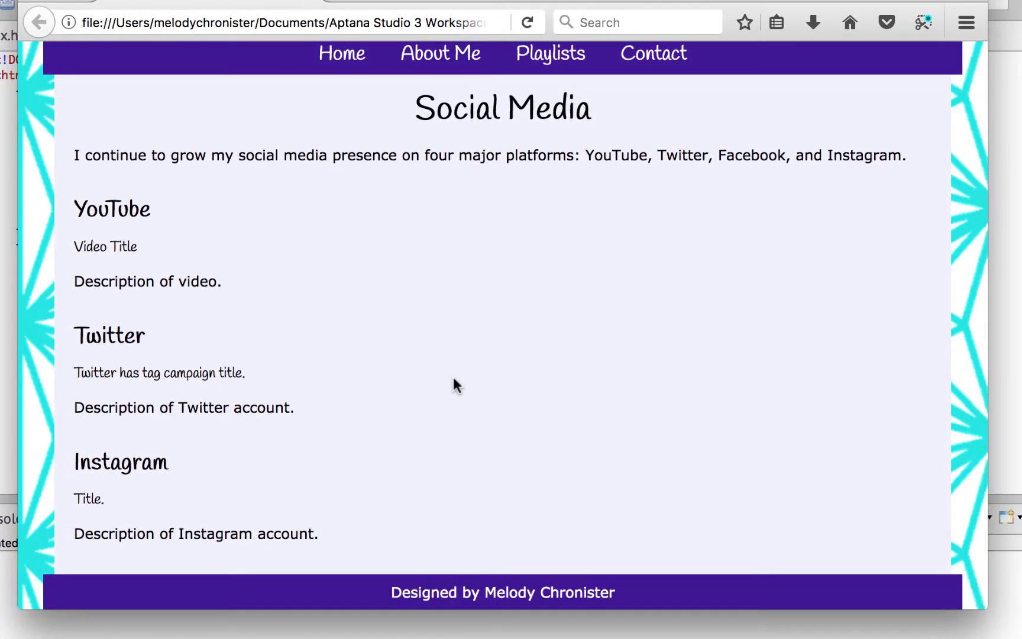
{"action": "mouse_move", "coordinate": [273, 471]}
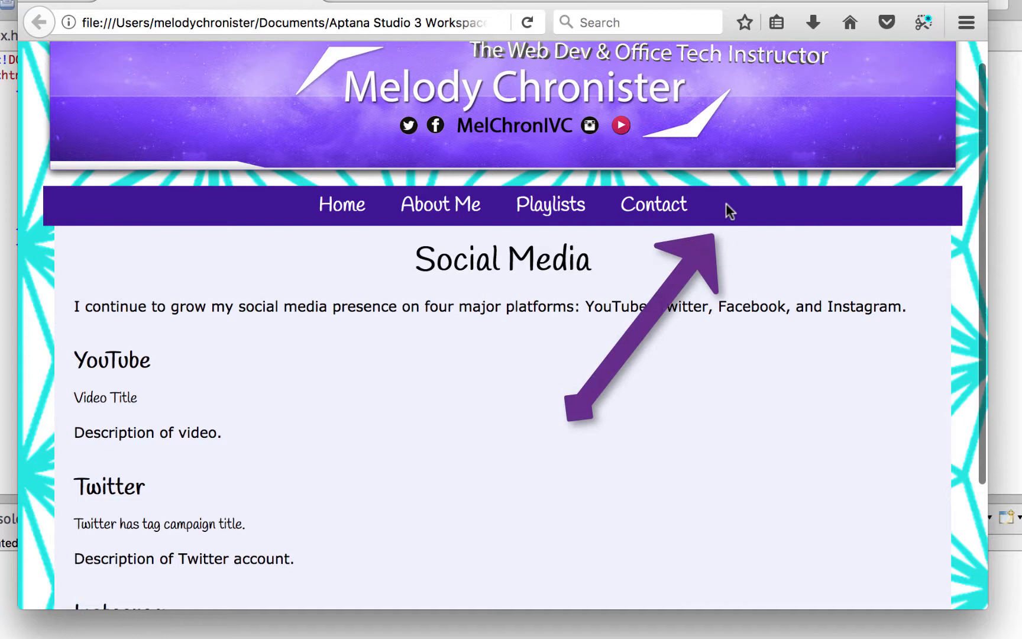
{"action": "mouse_move", "coordinate": [743, 217]}
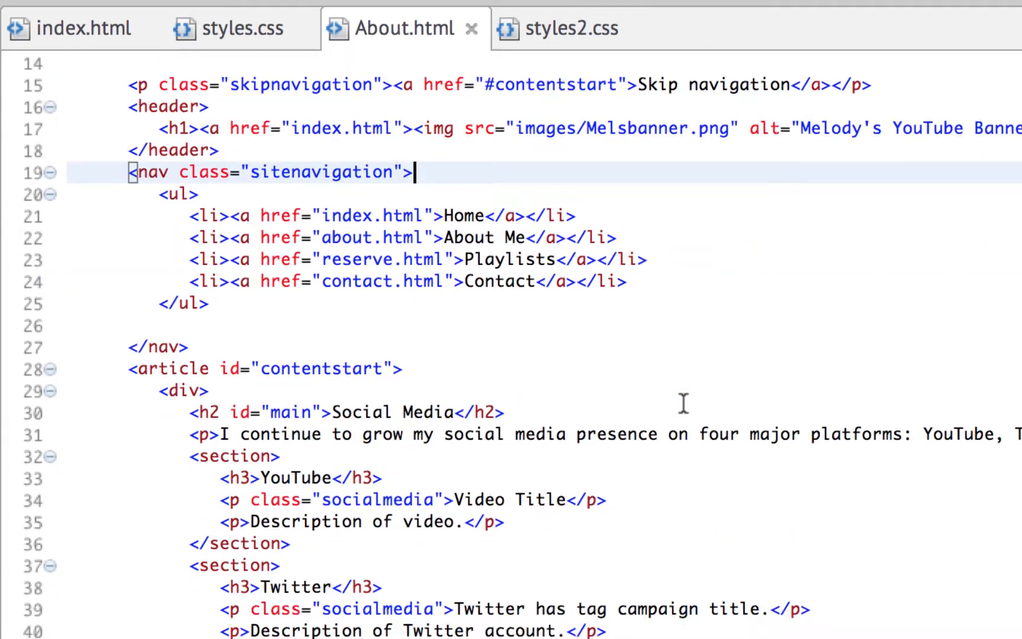
{"action": "scroll", "scroll_direction": "down", "scroll_amount": 3}
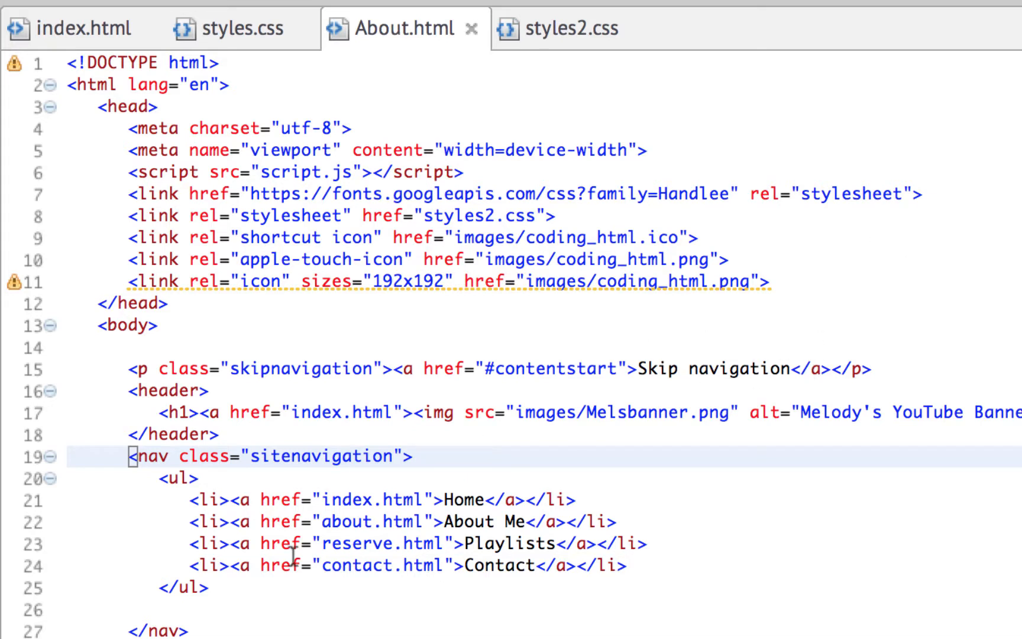
{"action": "left_click", "coordinate": [415, 456]}
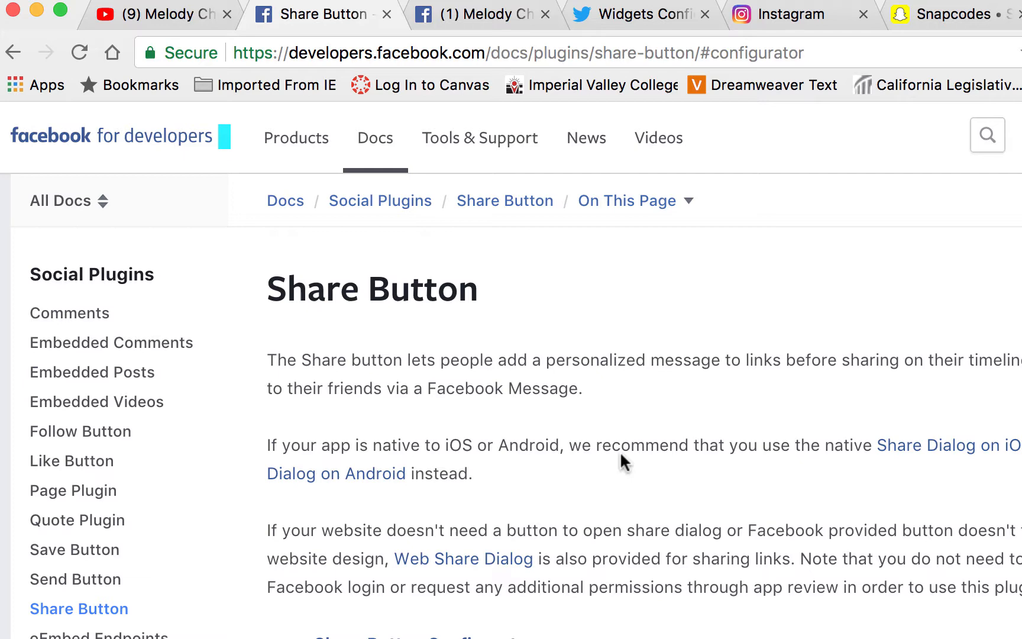
Check the Facebook profile address in another tab, then return to the Share Button configurator
{"action": "scroll", "scroll_direction": "down", "scroll_amount": 3}
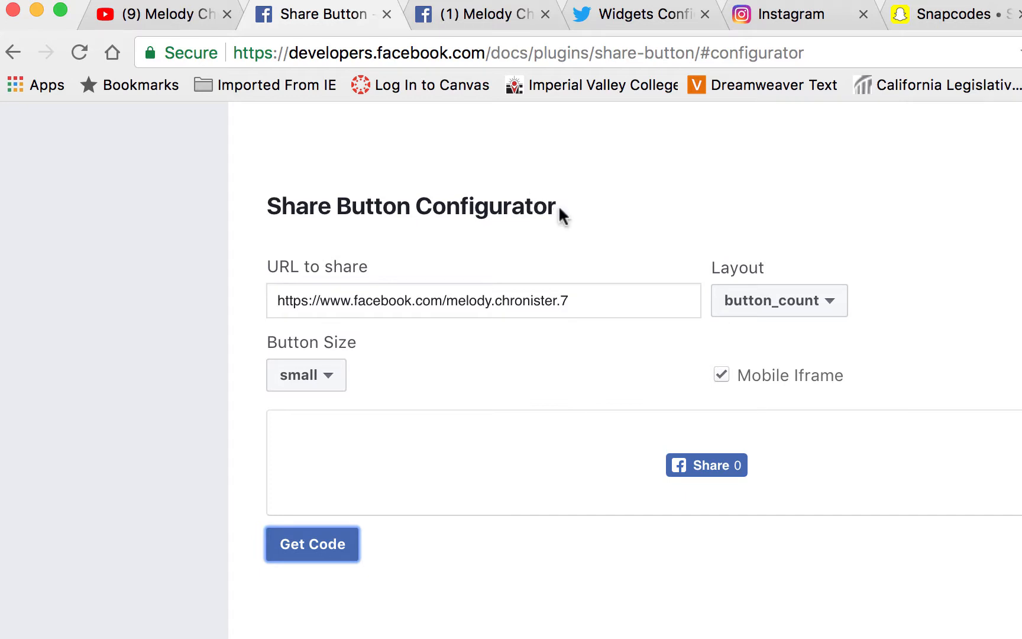
{"action": "mouse_move", "coordinate": [334, 301]}
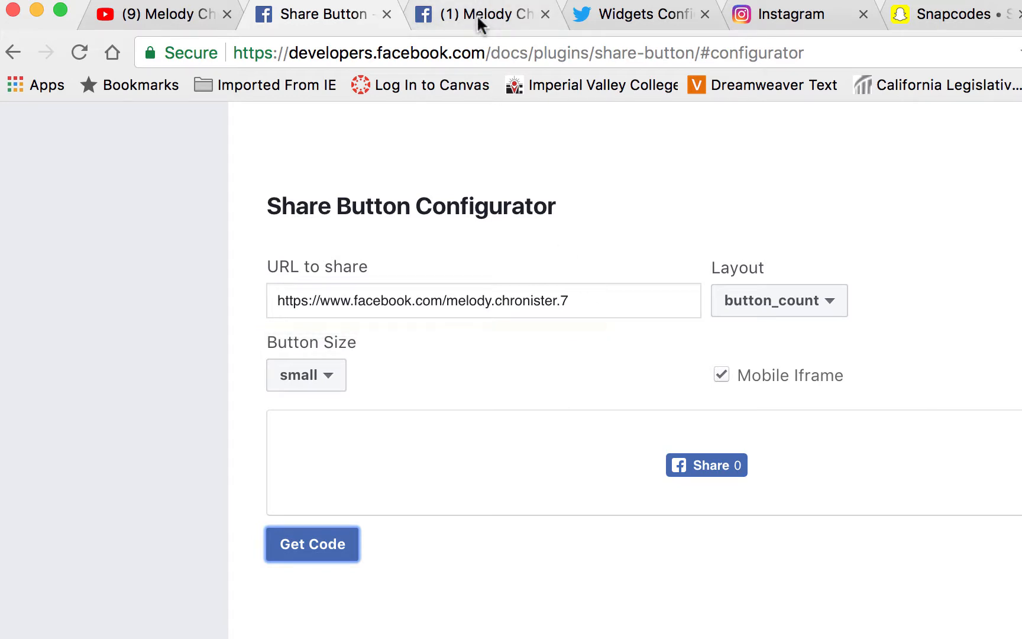
{"action": "left_click", "coordinate": [483, 14]}
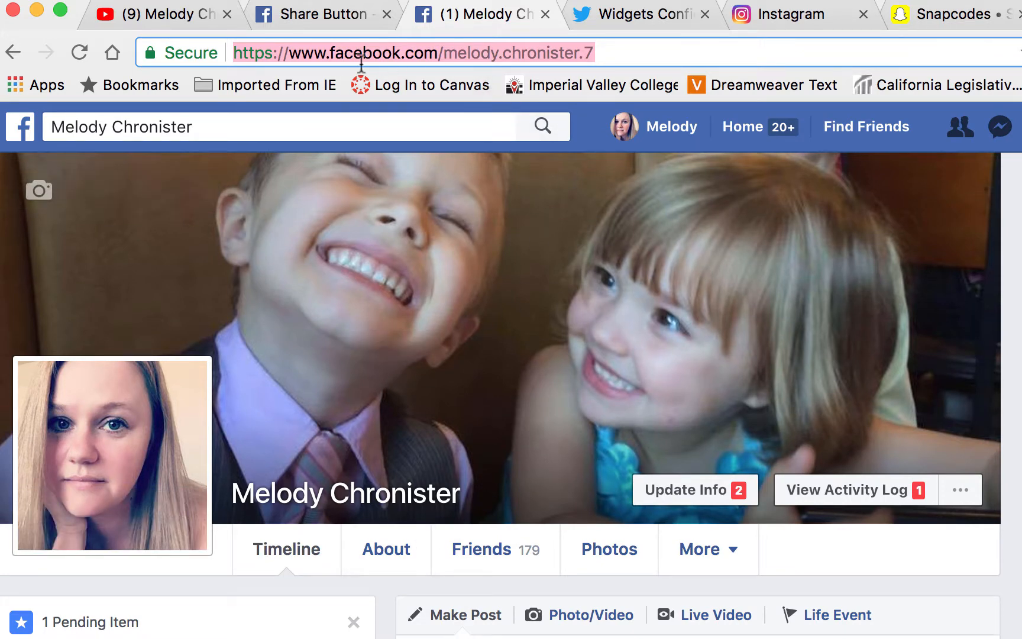
{"action": "mouse_move", "coordinate": [385, 26]}
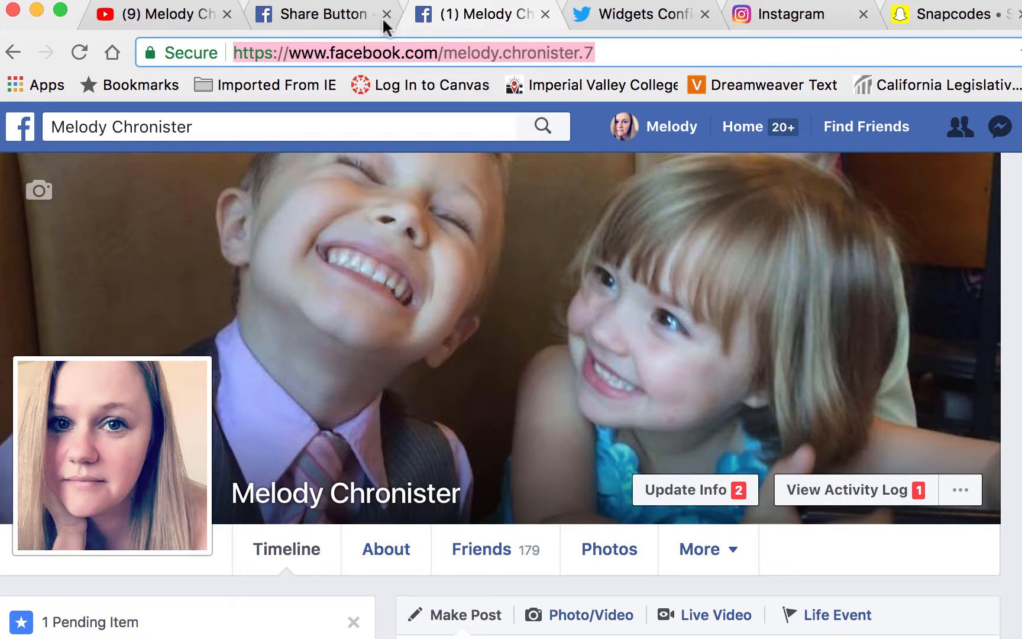
{"action": "left_click", "coordinate": [320, 13]}
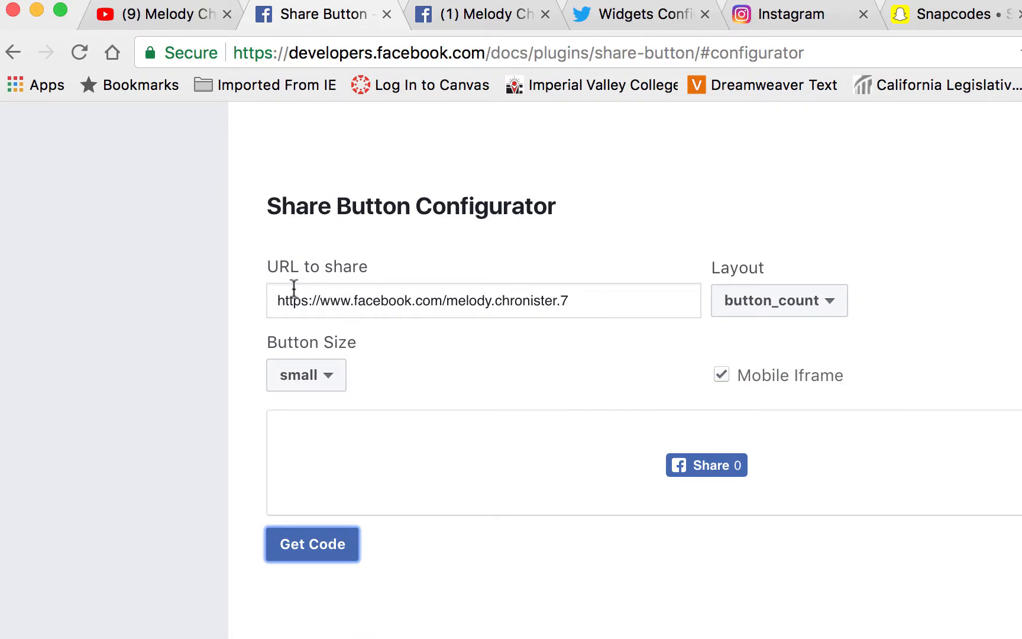
{"action": "mouse_move", "coordinate": [543, 410]}
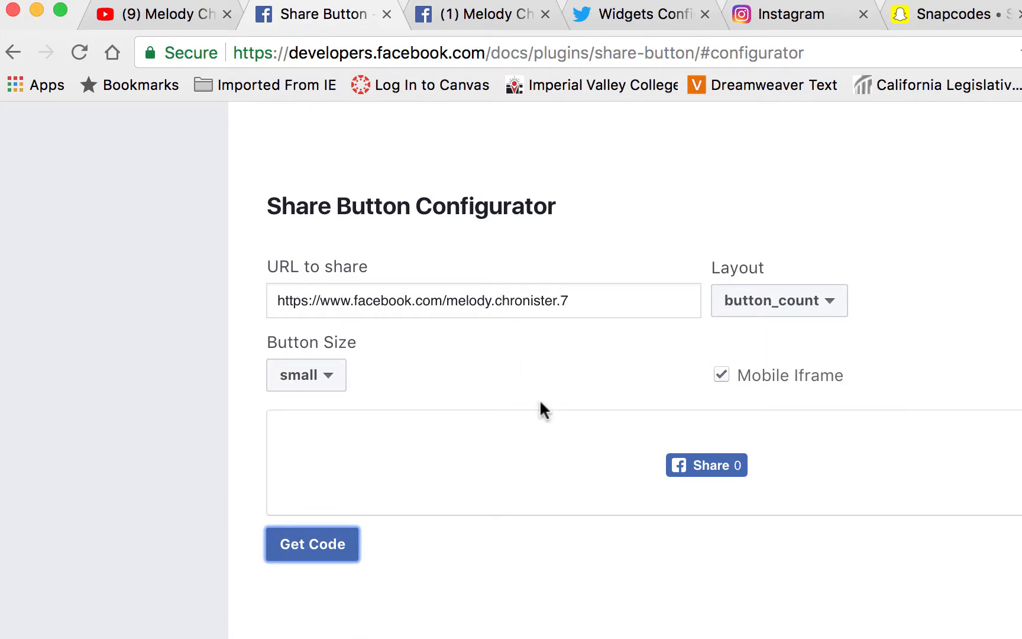
{"action": "mouse_move", "coordinate": [759, 312]}
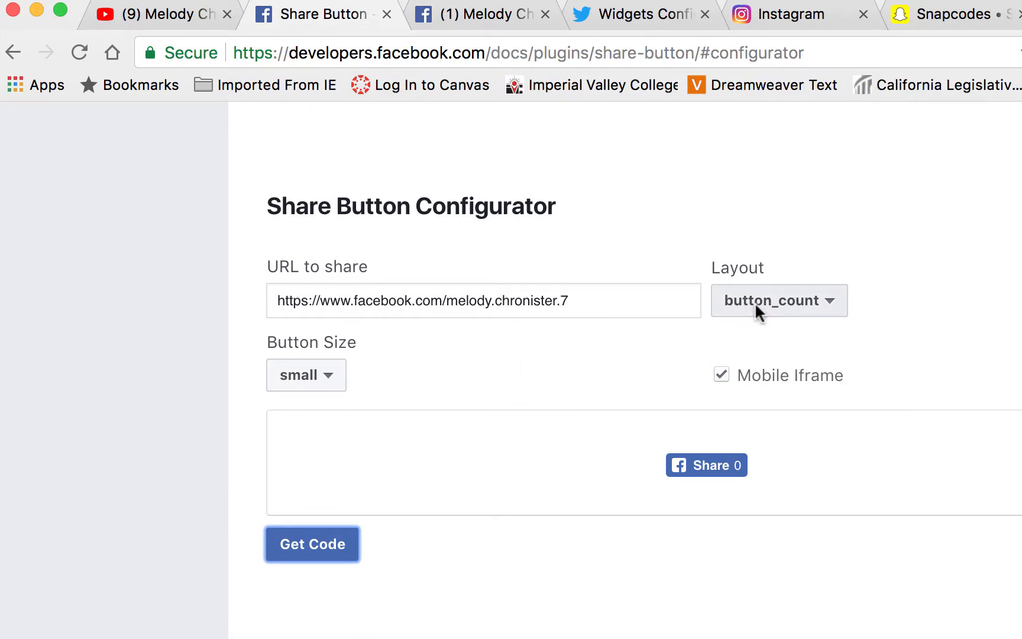
Set the Share button to the plain button layout at small size and generate its code
{"action": "left_click", "coordinate": [779, 300]}
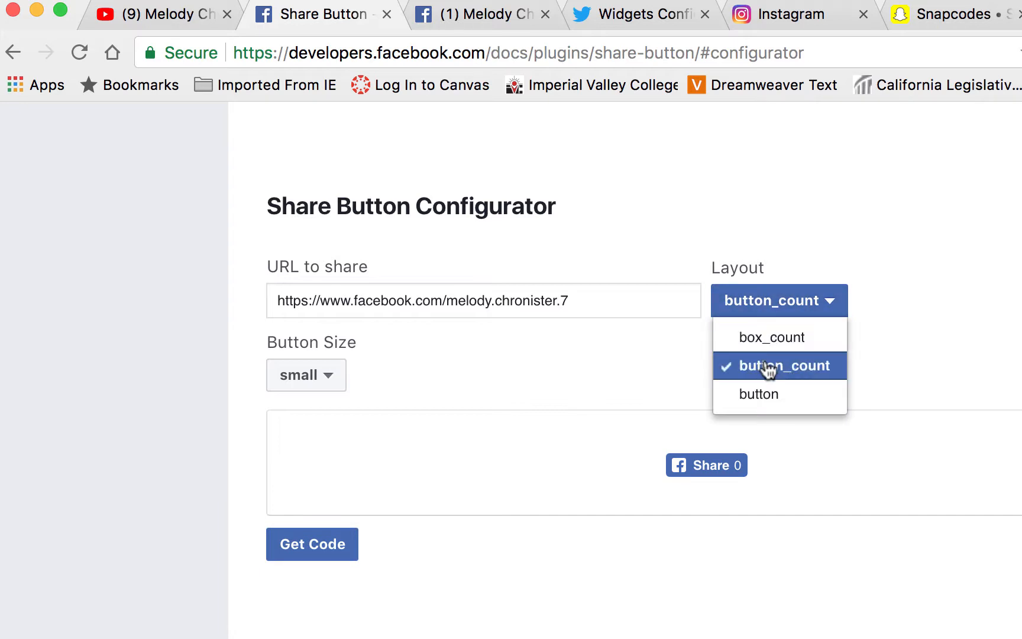
{"action": "mouse_move", "coordinate": [772, 337]}
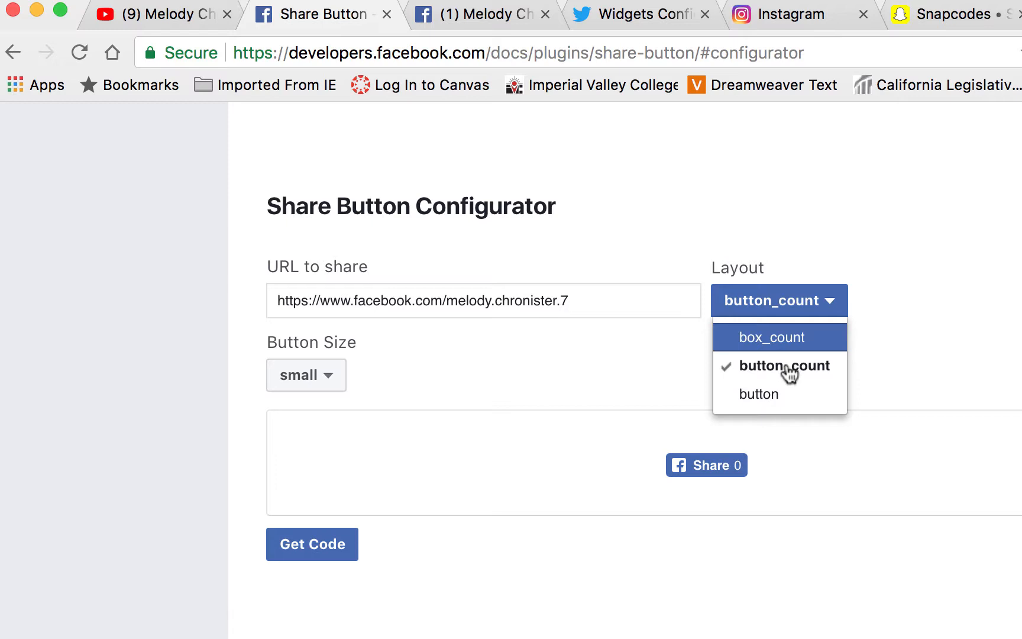
{"action": "left_click", "coordinate": [758, 394]}
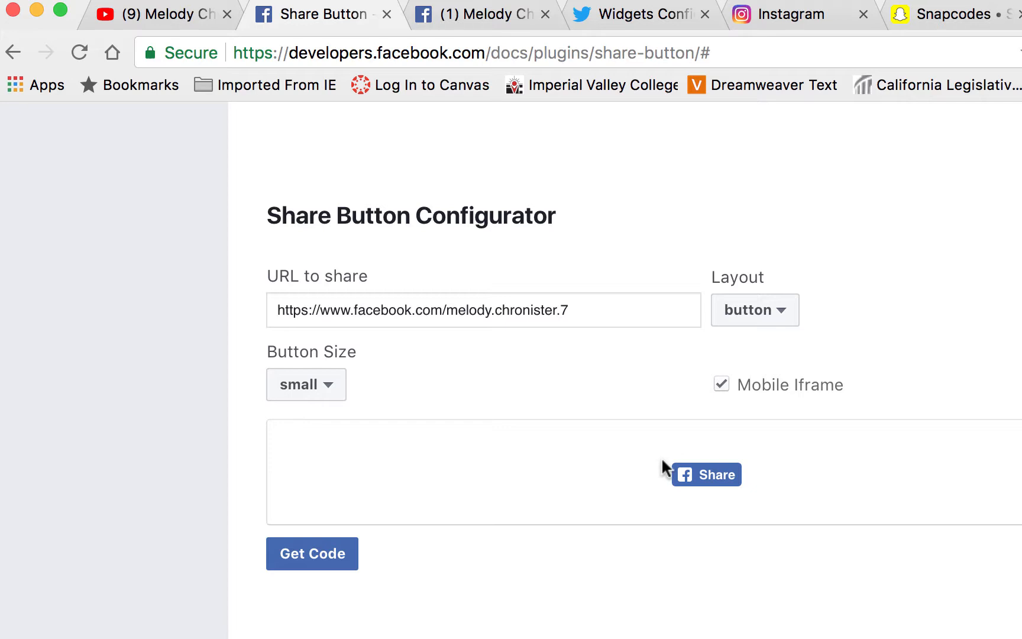
{"action": "mouse_move", "coordinate": [334, 387]}
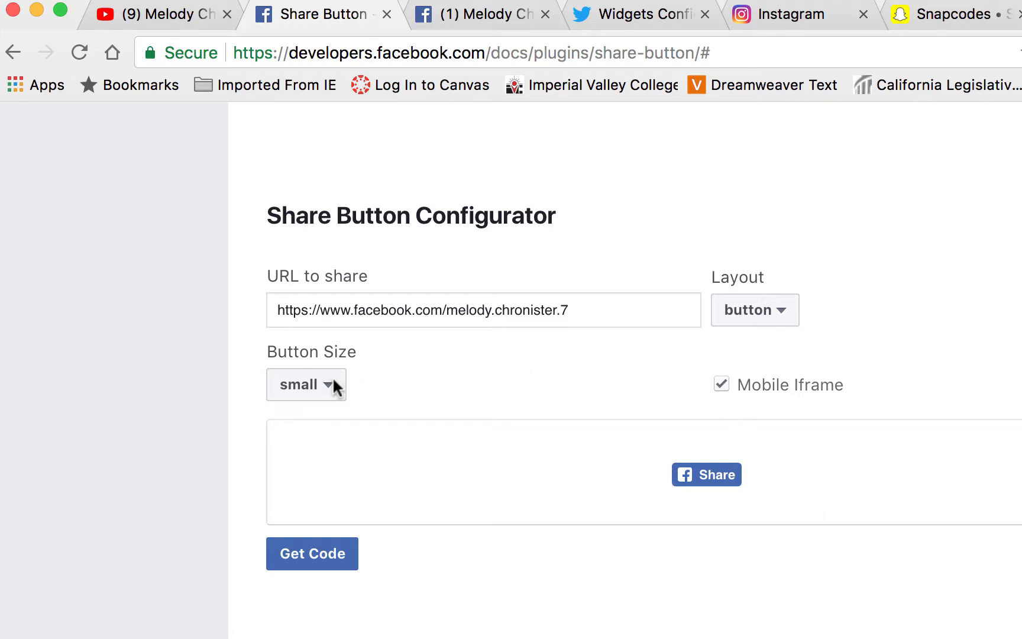
{"action": "left_click", "coordinate": [305, 384]}
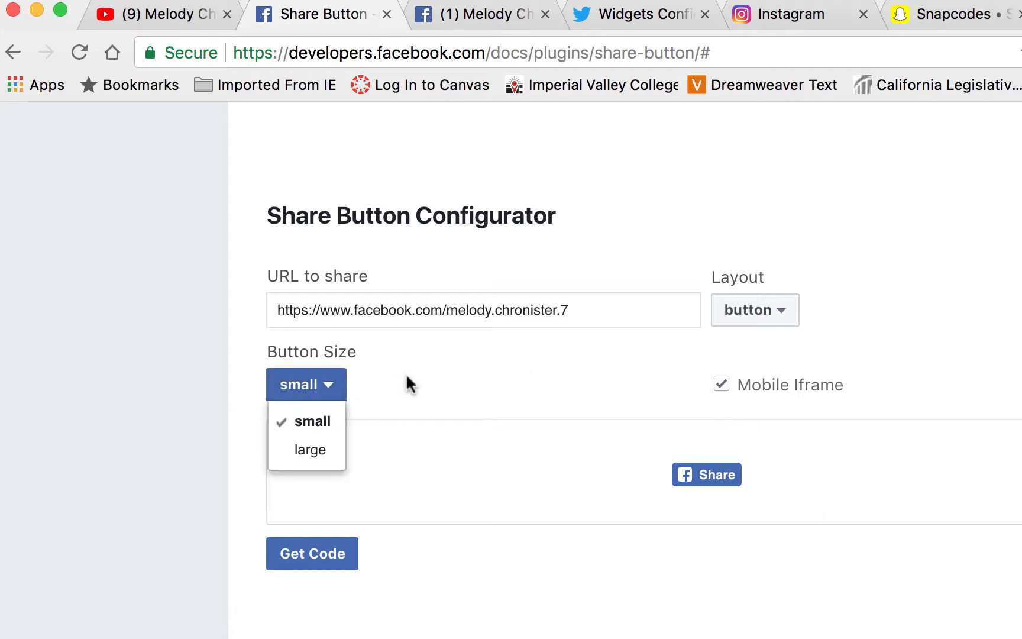
{"action": "mouse_move", "coordinate": [580, 590]}
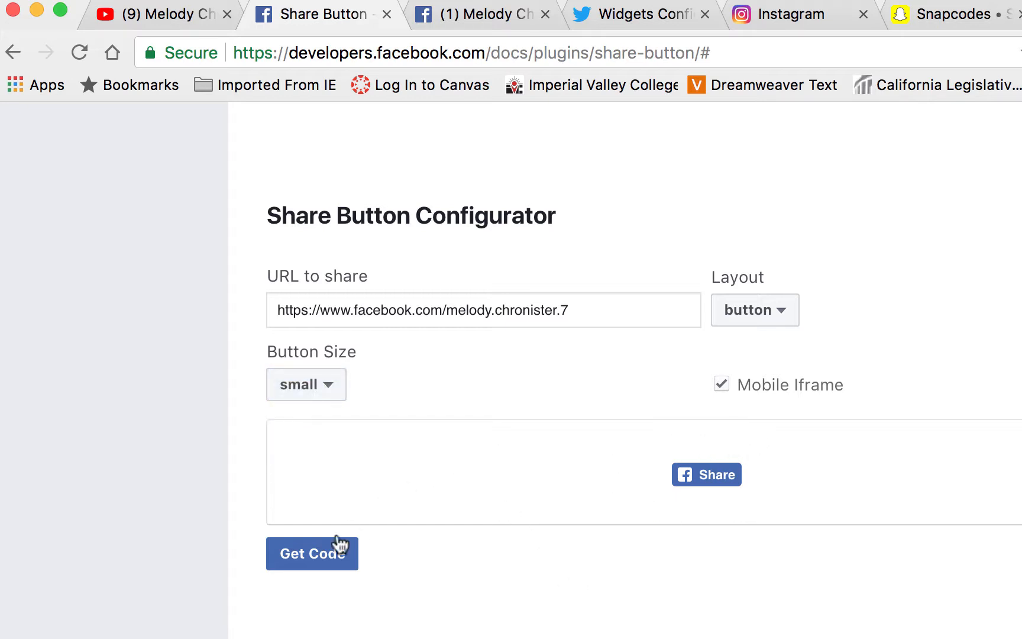
{"action": "left_click", "coordinate": [313, 554]}
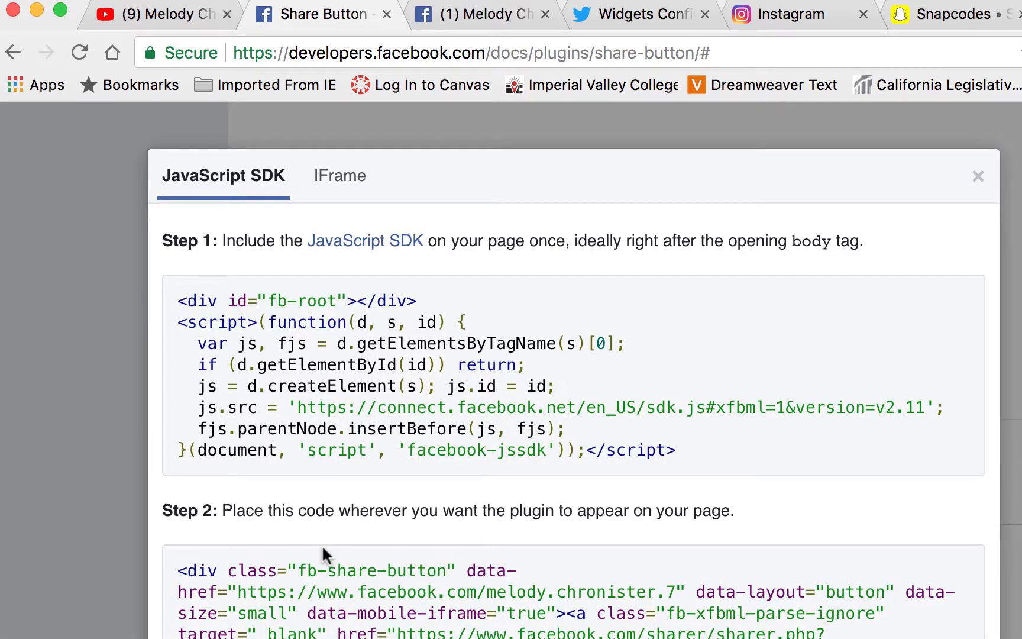
Scroll the code dialog to the Step 1 JavaScript SDK snippet for copying
{"action": "scroll", "scroll_direction": "down", "scroll_amount": 3}
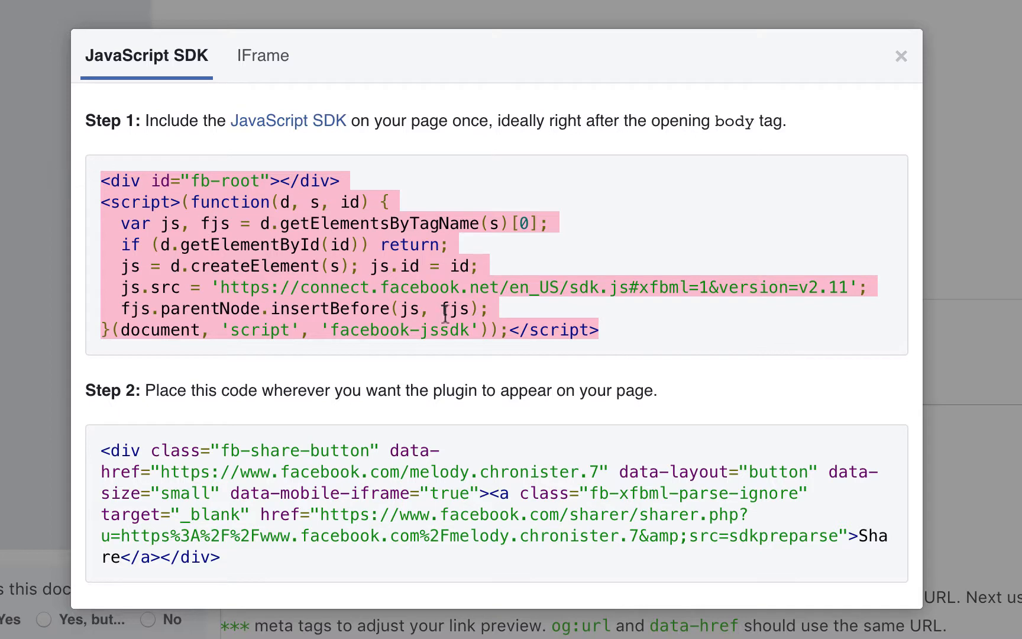
{"action": "mouse_move", "coordinate": [589, 357]}
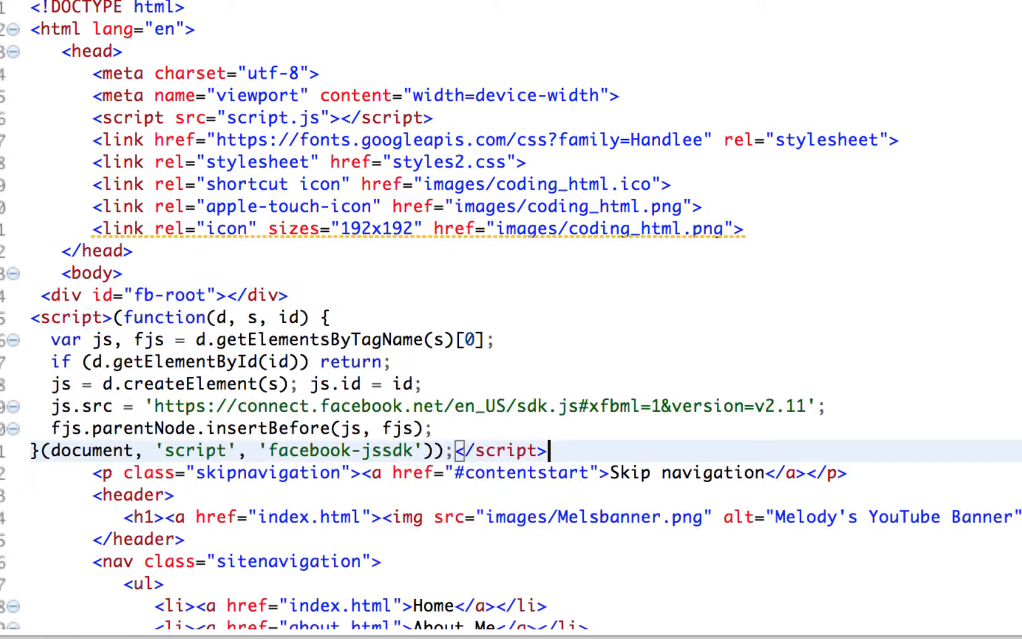
Indent the pasted Facebook SDK script after the opening body tag to match the code
{"action": "left_click", "coordinate": [46, 295]}
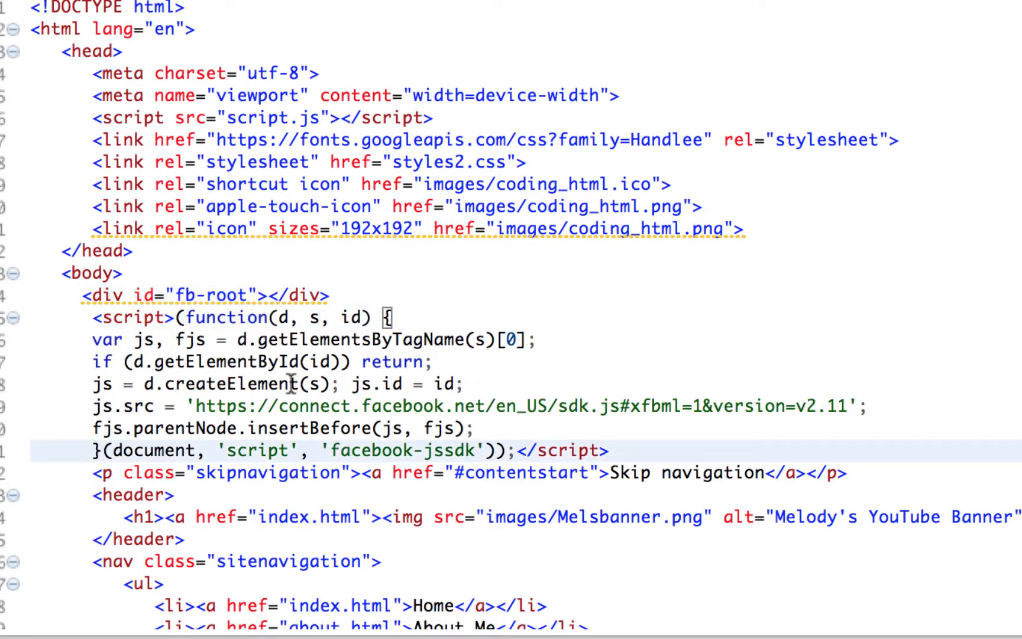
{"action": "scroll", "scroll_direction": "down", "scroll_amount": 3}
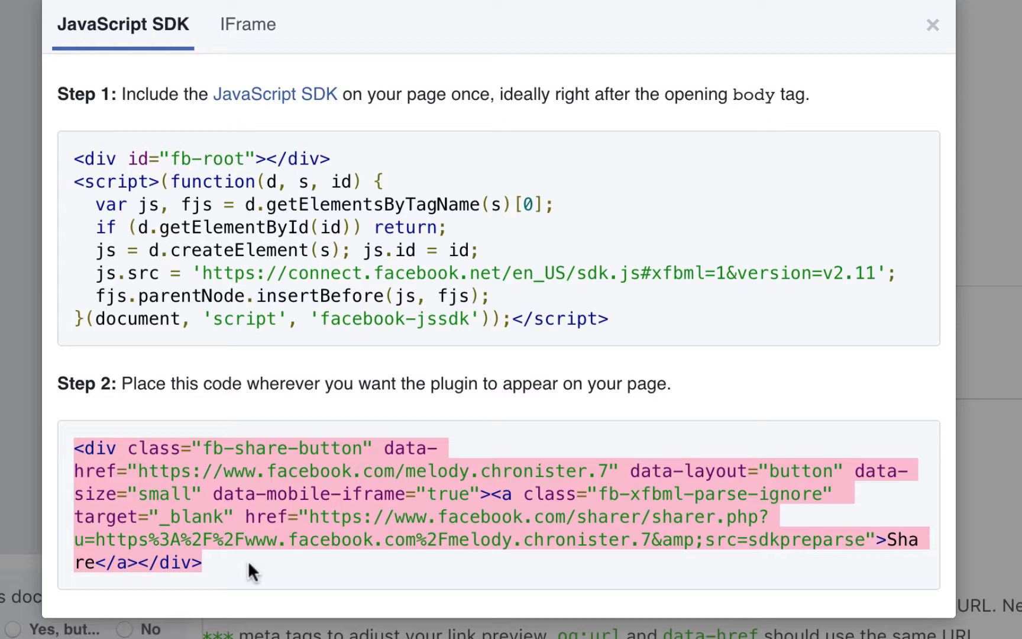
{"action": "mouse_move", "coordinate": [151, 456]}
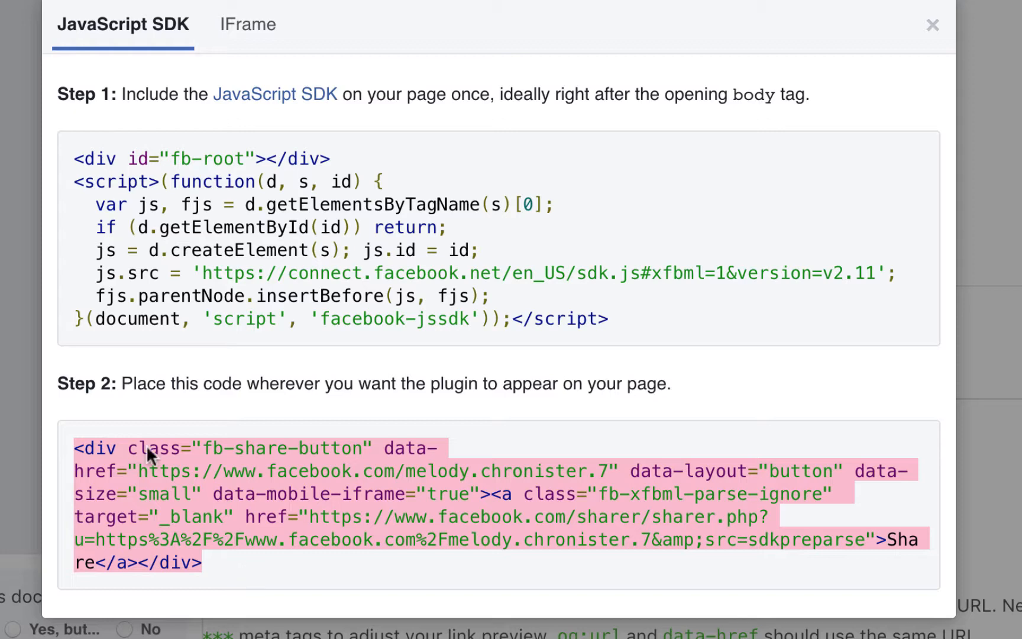
Paste the Facebook share-button div after </ul> inside the nav element
{"action": "left_click", "coordinate": [932, 25]}
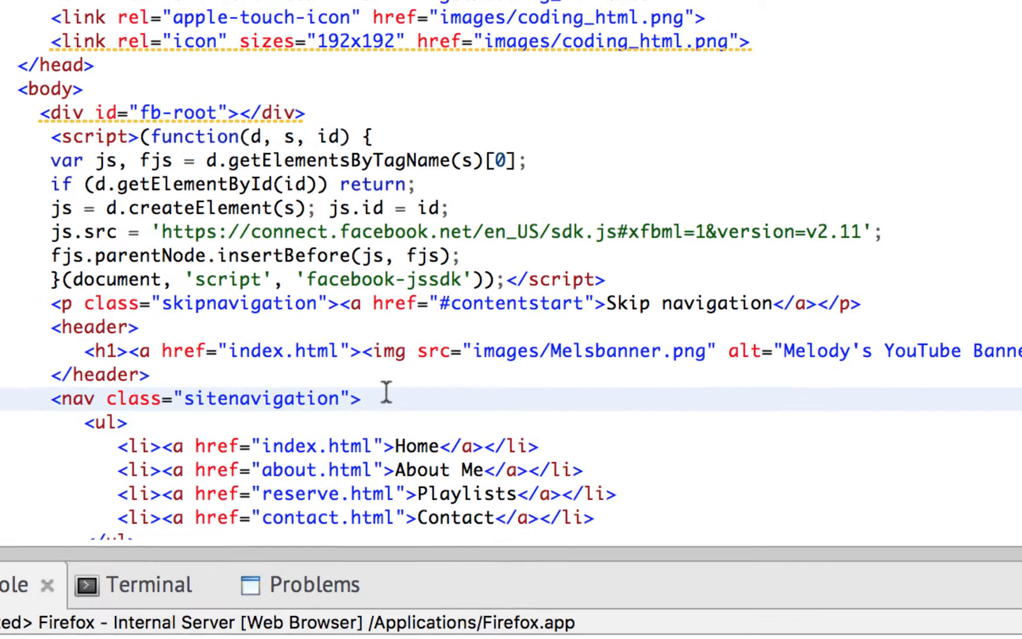
{"action": "scroll", "scroll_direction": "down", "scroll_amount": 3}
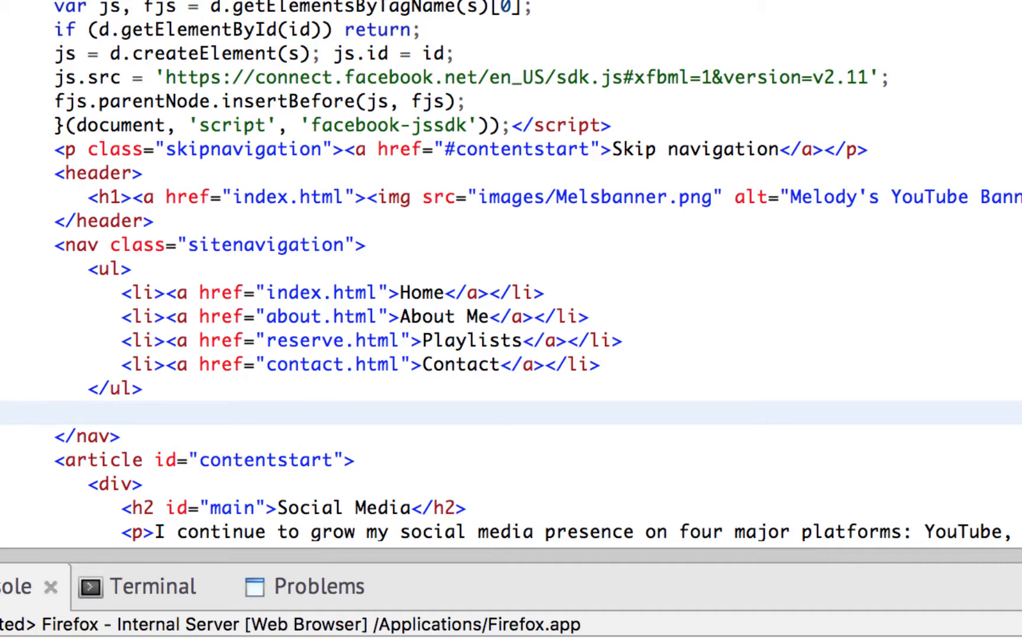
{"action": "scroll", "scroll_direction": "down", "scroll_amount": 3}
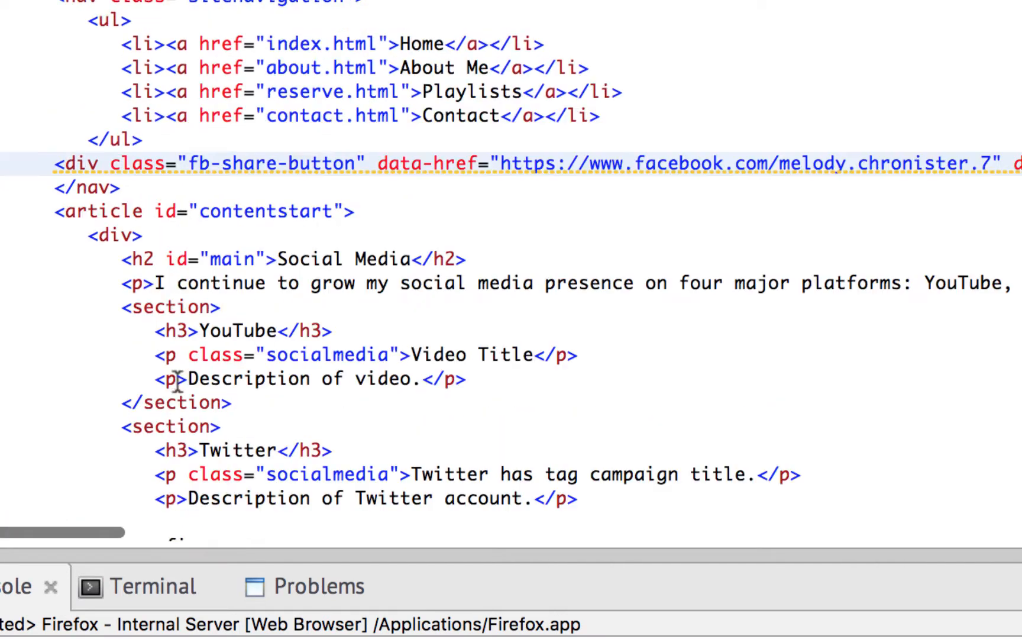
{"action": "scroll", "scroll_direction": "down", "scroll_amount": 3}
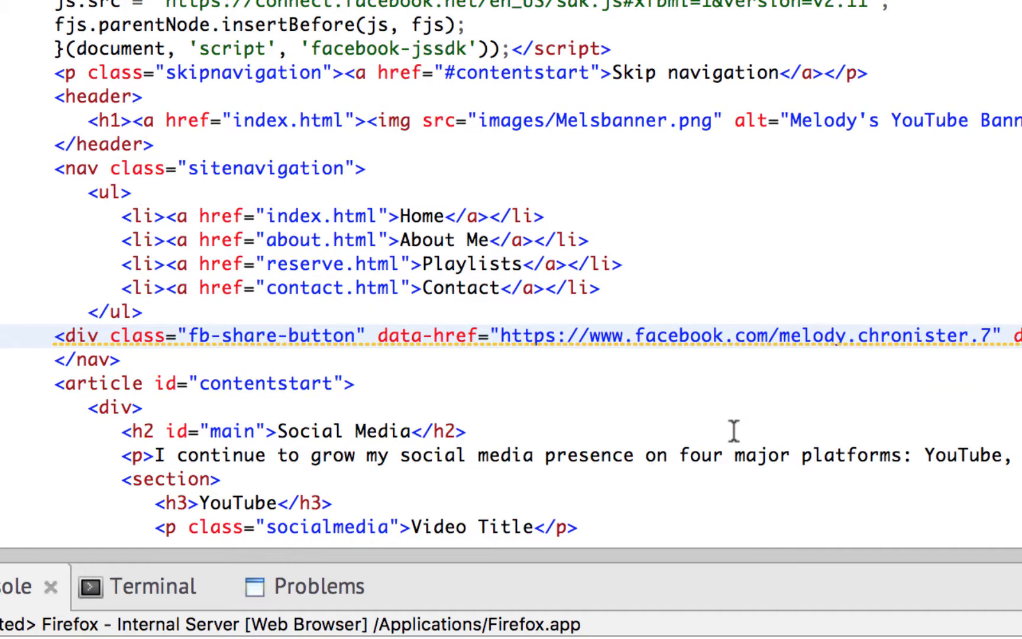
{"action": "mouse_move", "coordinate": [531, 166]}
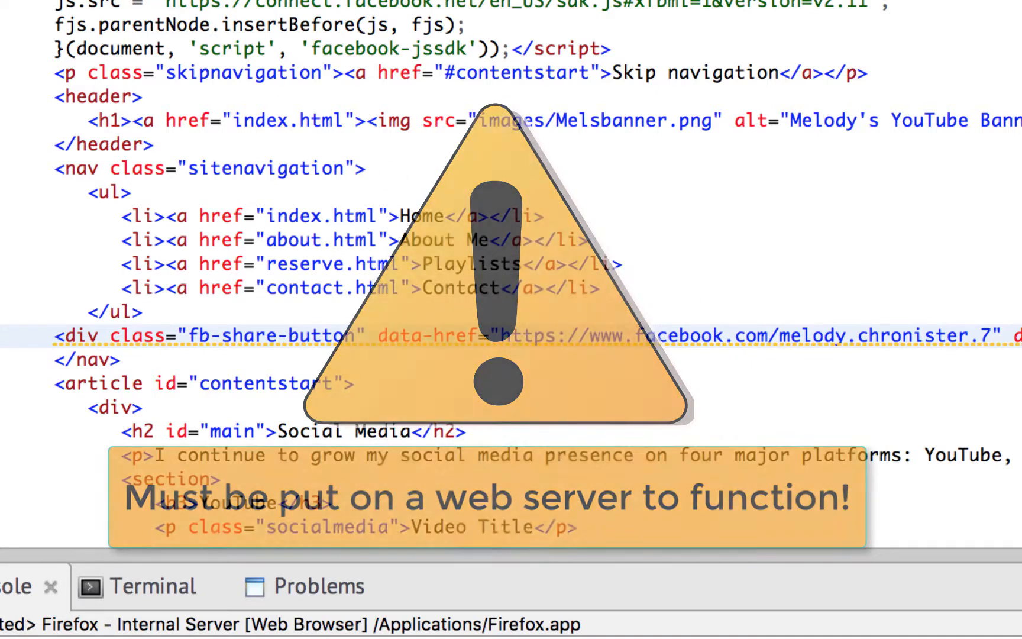
Run the page in Firefox to inspect the navigation bar with the share button
{"action": "left_click", "coordinate": [319, 585]}
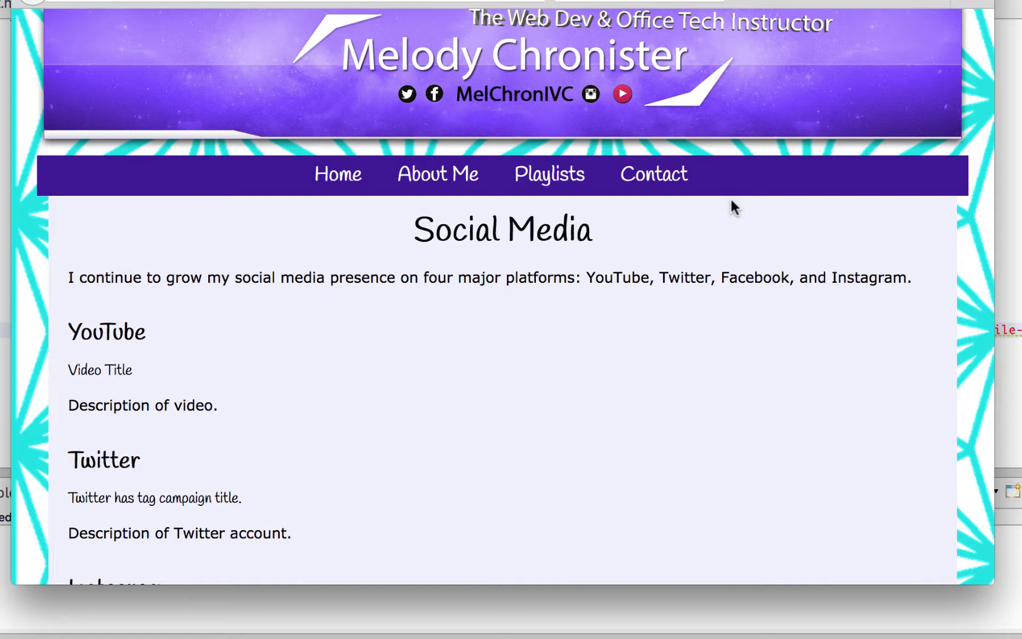
{"action": "mouse_move", "coordinate": [786, 277]}
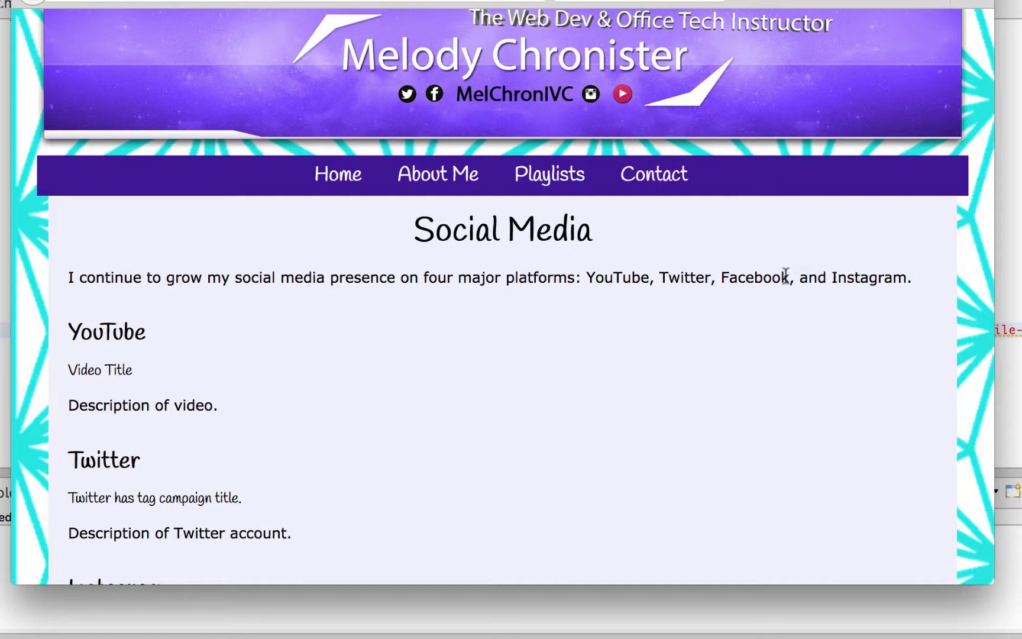
{"action": "mouse_move", "coordinate": [566, 242]}
{"action": "type", "text": "about.twitter.com/resources/butto"}
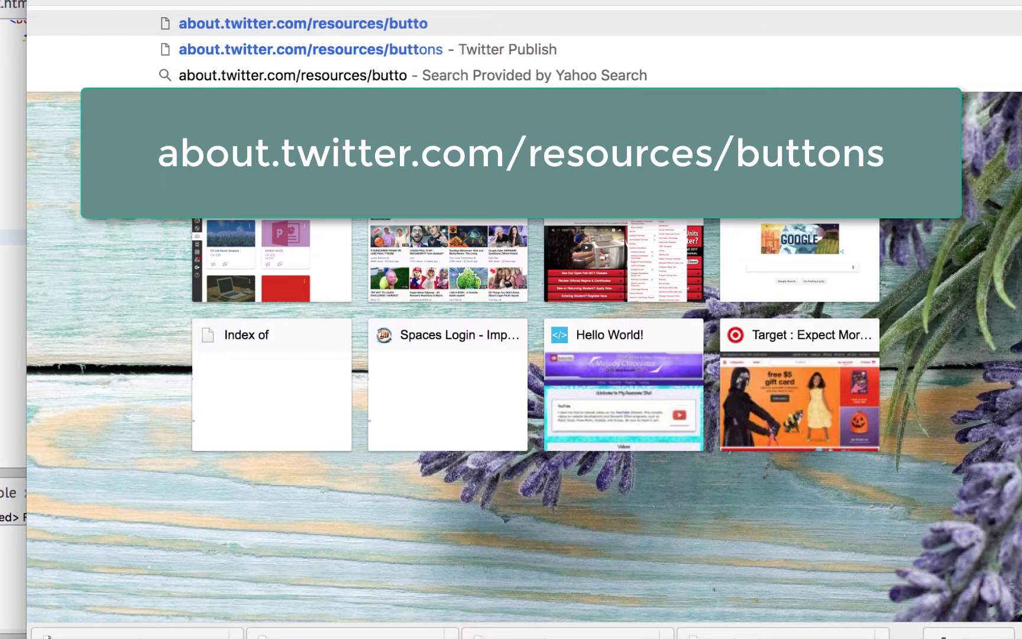
Go to about.twitter.com/resources/buttons to reach Twitter Publish
{"action": "left_click", "coordinate": [309, 50]}
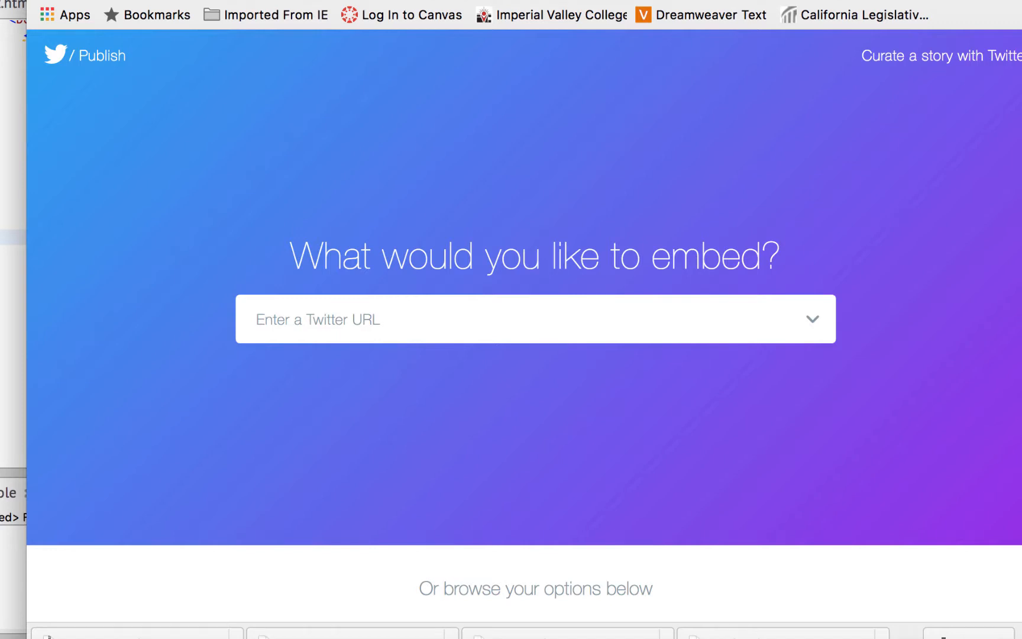
{"action": "mouse_move", "coordinate": [530, 369]}
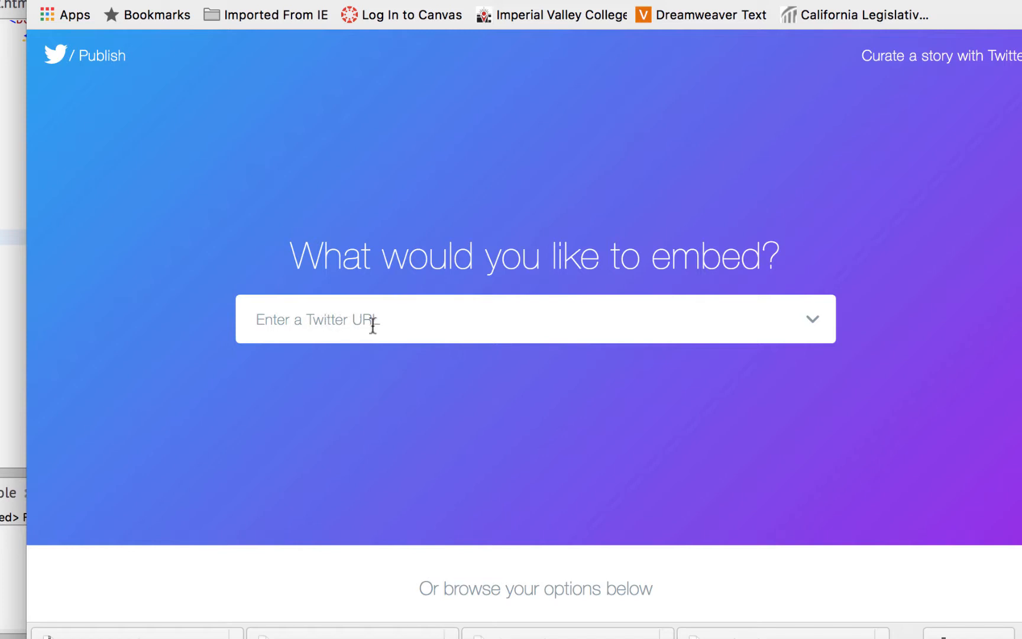
{"action": "left_click", "coordinate": [535, 319]}
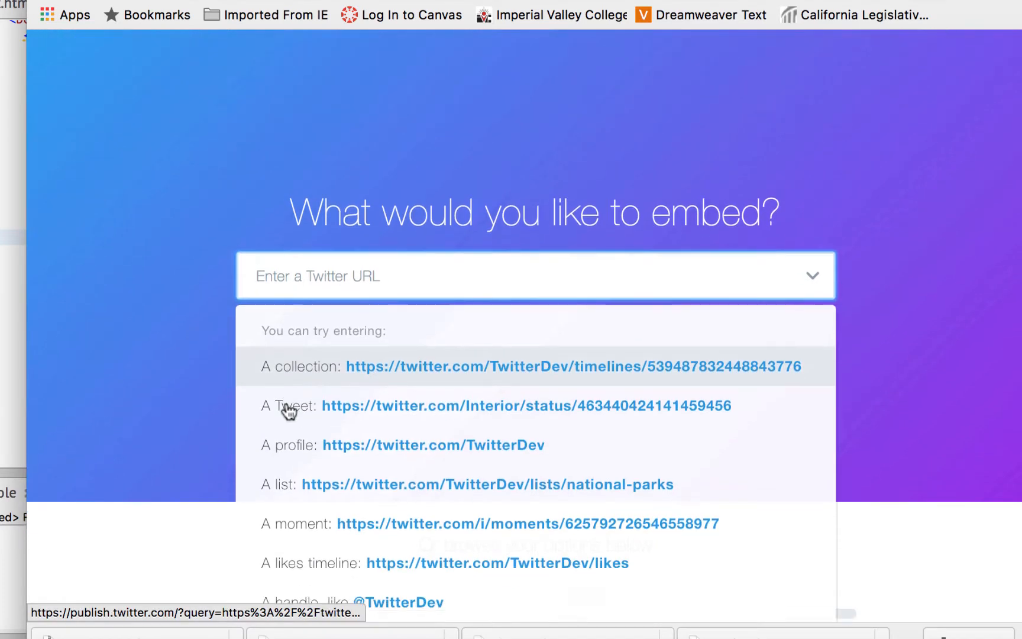
{"action": "scroll", "scroll_direction": "down", "scroll_amount": 3}
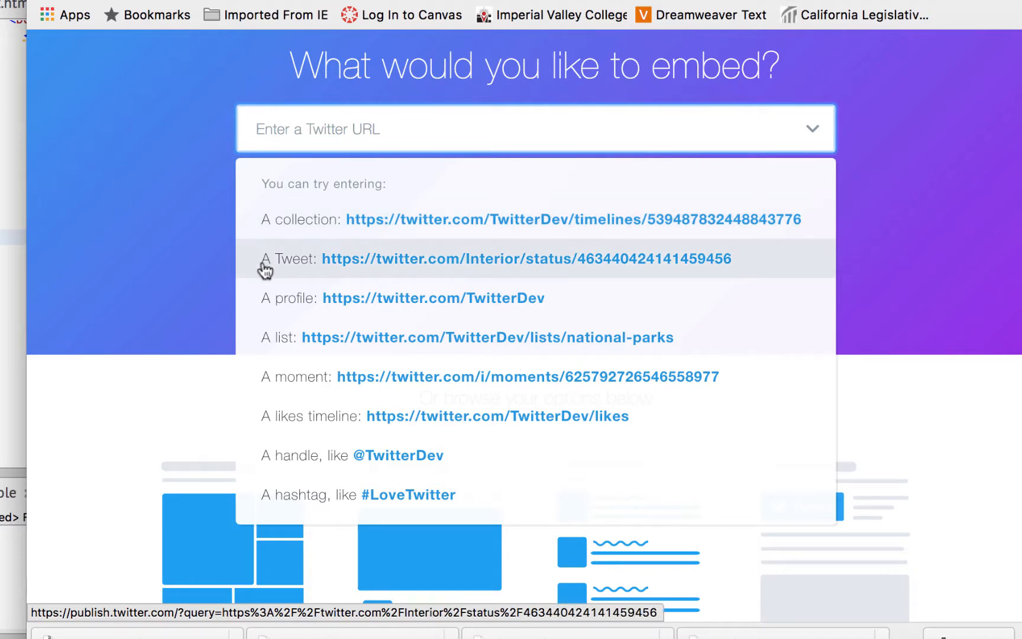
{"action": "mouse_move", "coordinate": [272, 387]}
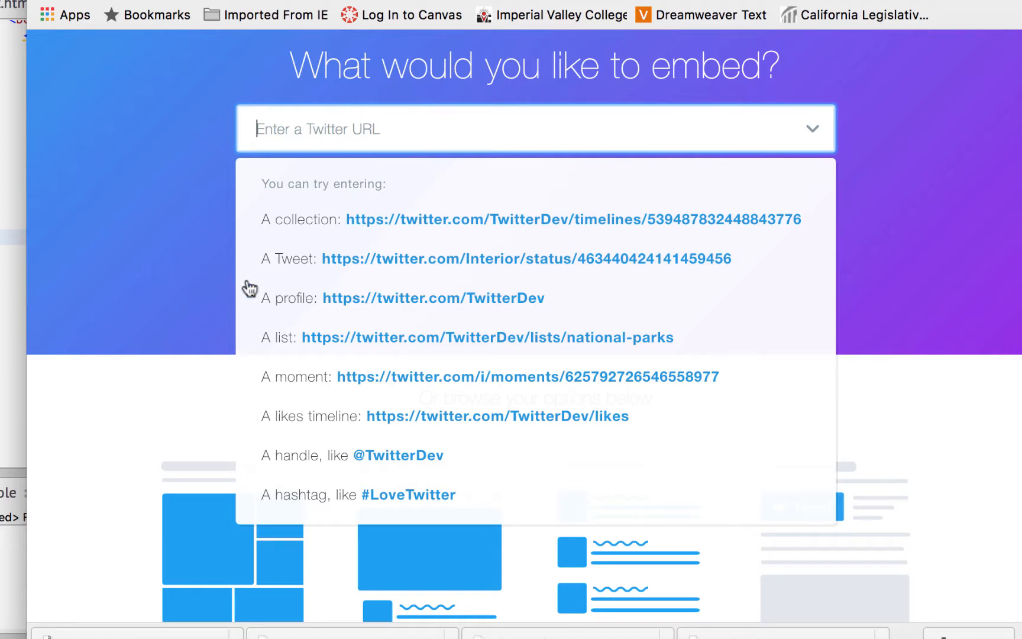
{"action": "mouse_move", "coordinate": [538, 303]}
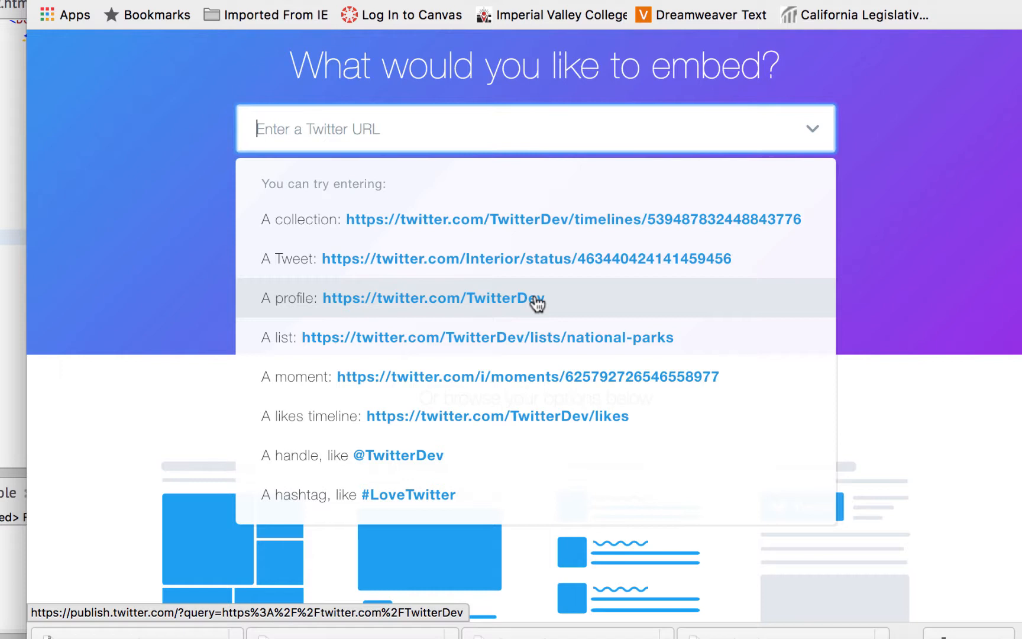
{"action": "mouse_move", "coordinate": [409, 264]}
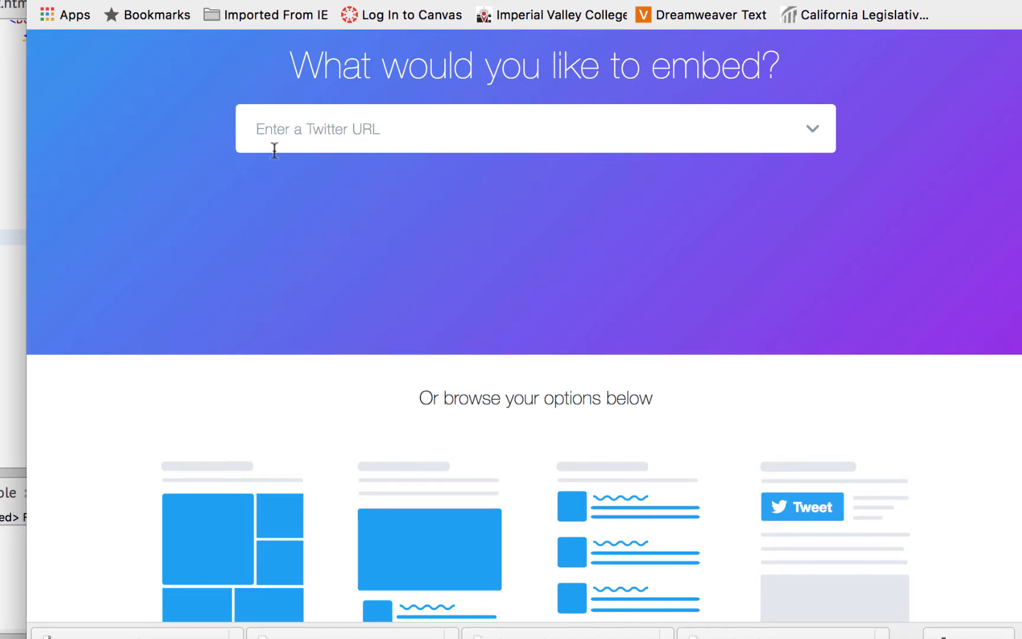
{"action": "left_click", "coordinate": [535, 129]}
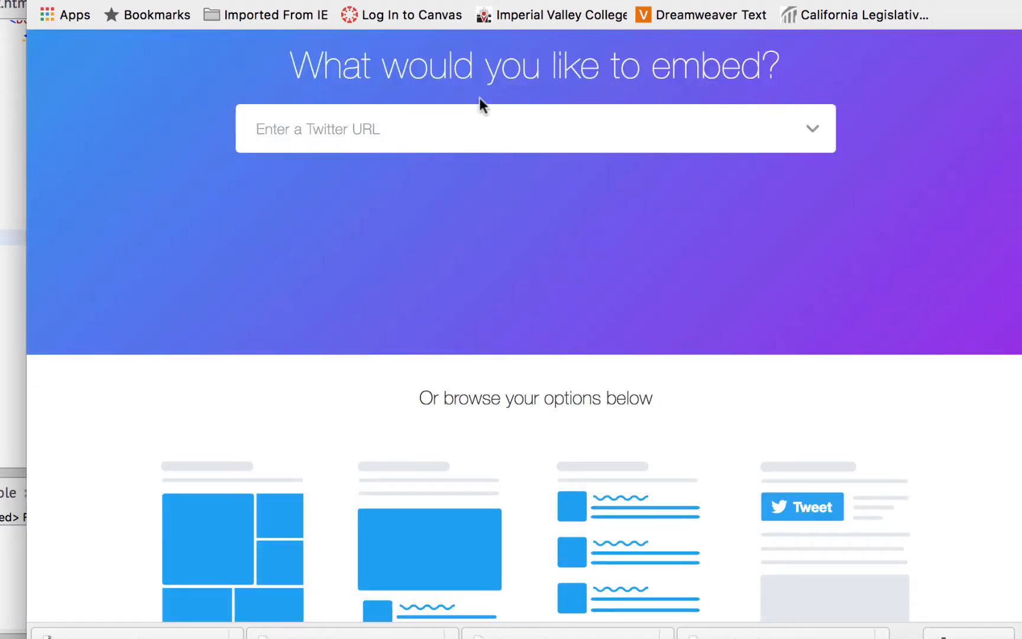
{"action": "type", "text": "https://twitter.com/MelChronIVC"}
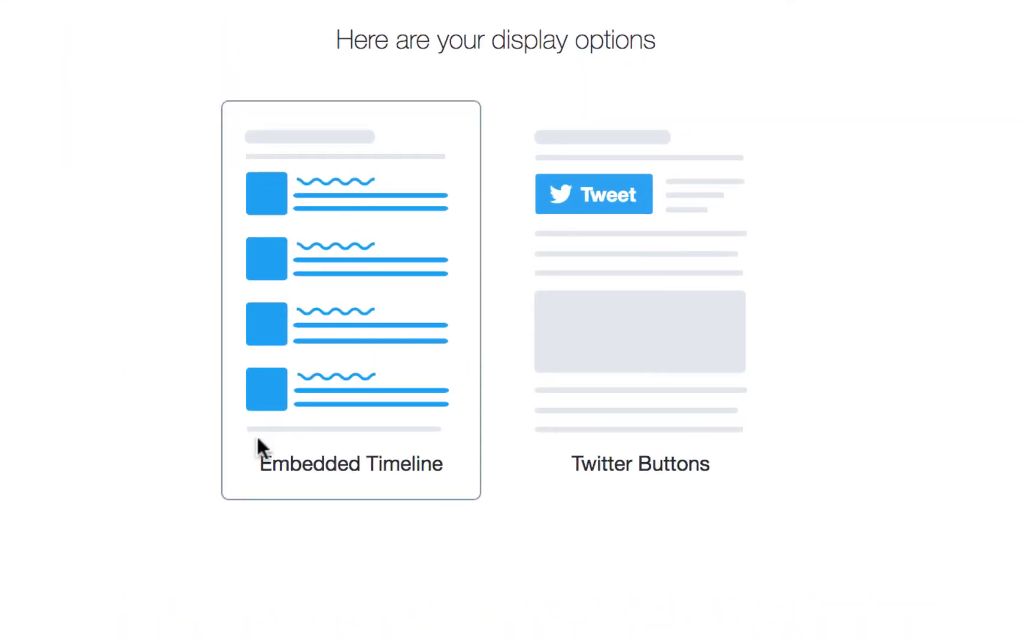
{"action": "mouse_move", "coordinate": [504, 364]}
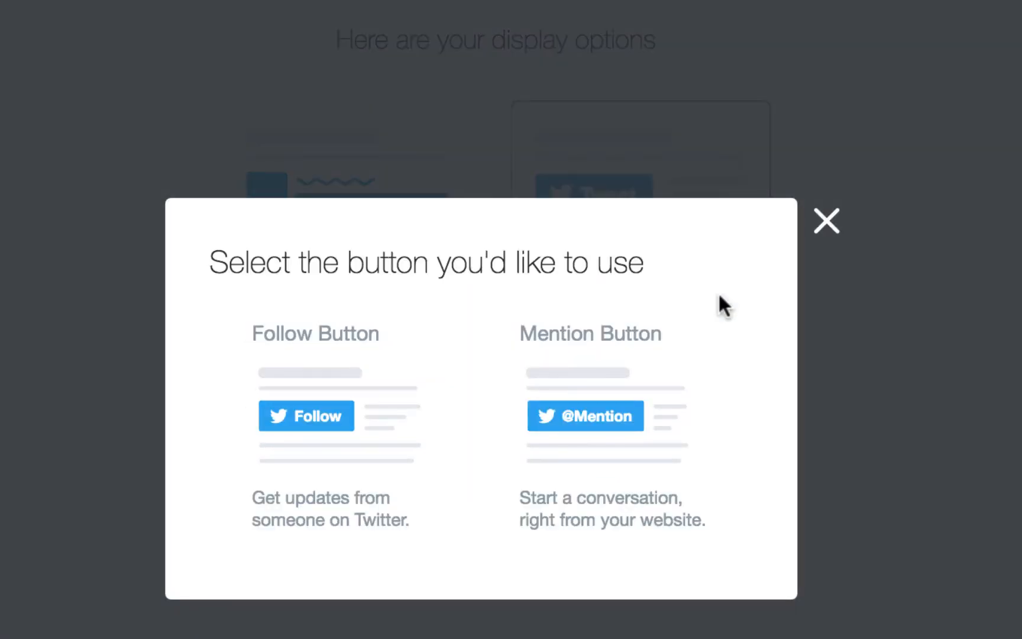
Pick the Follow button under Twitter Buttons, copy its code, and dismiss the Copied! dialog
{"action": "left_click", "coordinate": [306, 415]}
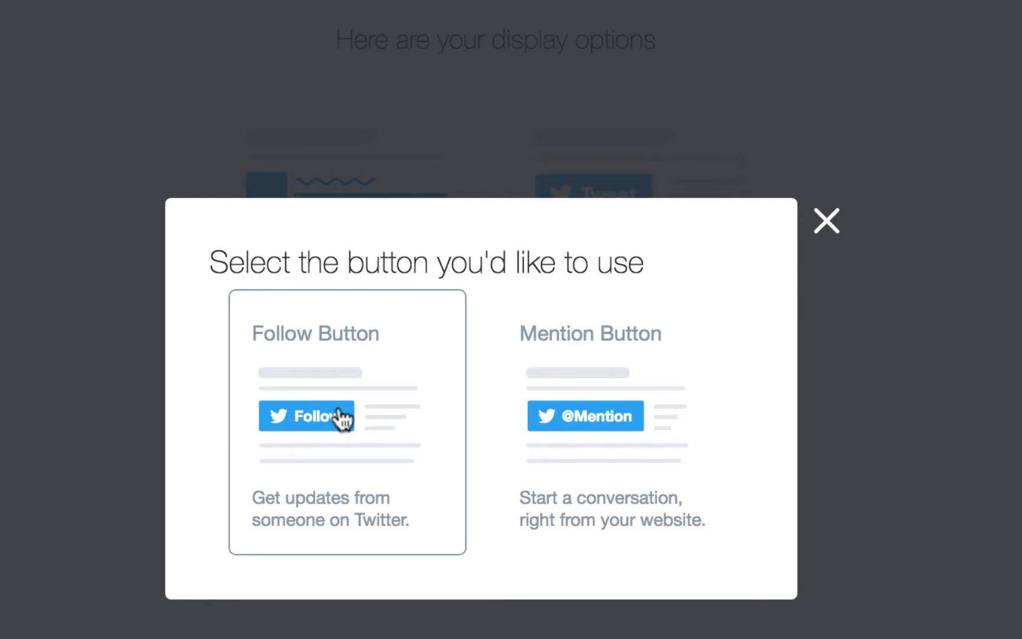
{"action": "left_click", "coordinate": [306, 415]}
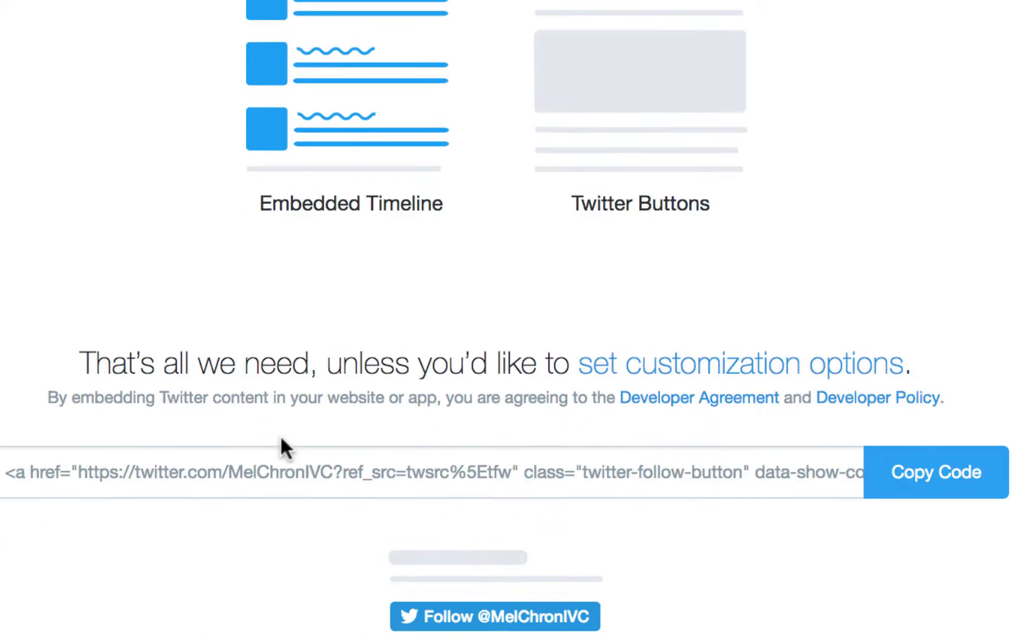
{"action": "scroll", "scroll_direction": "down", "scroll_amount": 3}
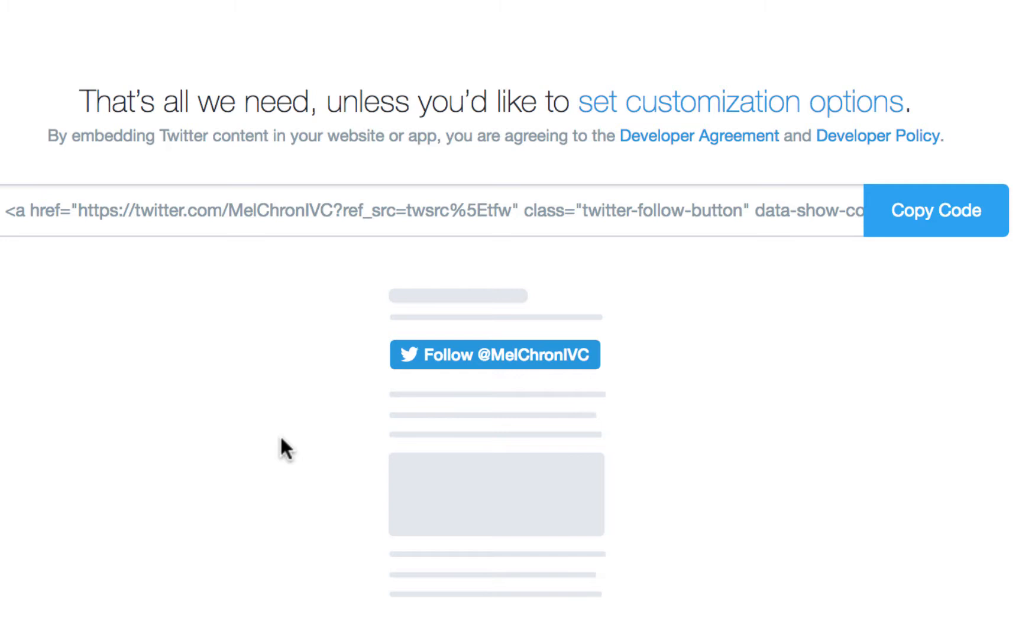
{"action": "mouse_move", "coordinate": [598, 276]}
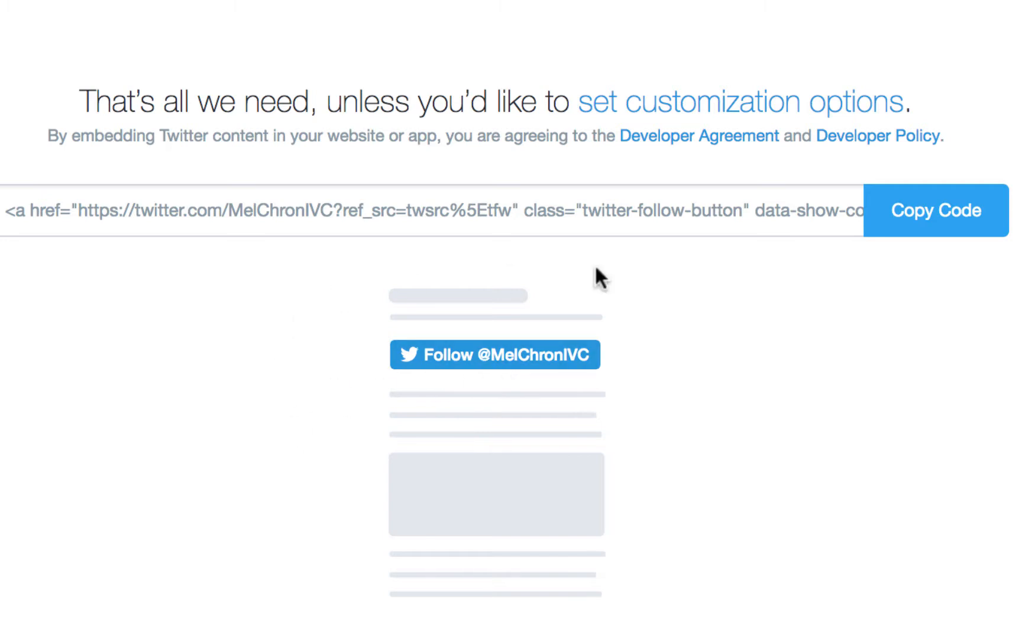
{"action": "left_click", "coordinate": [935, 210]}
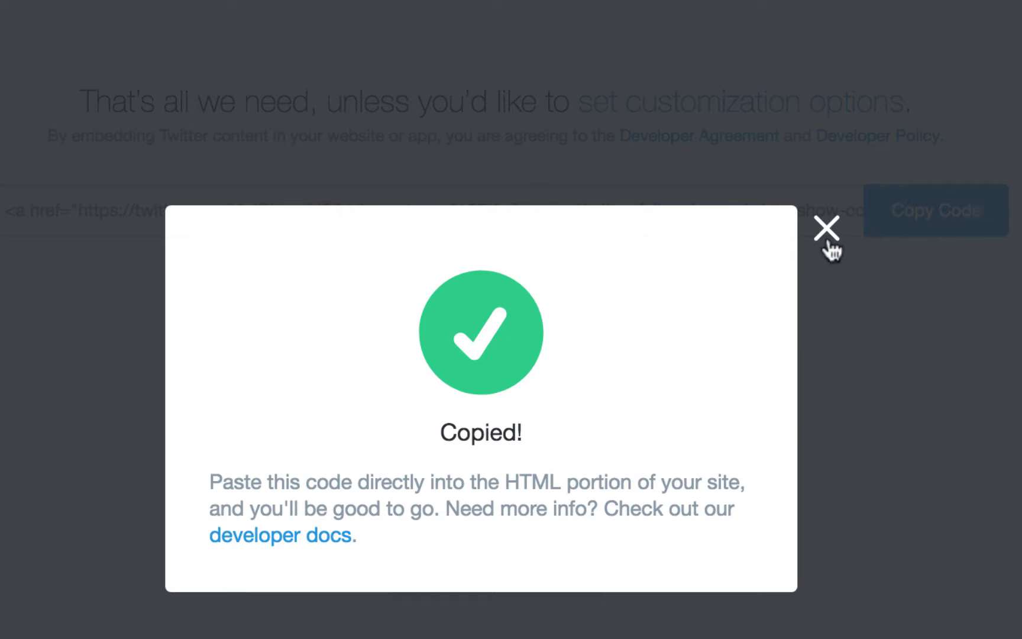
{"action": "left_click", "coordinate": [828, 229]}
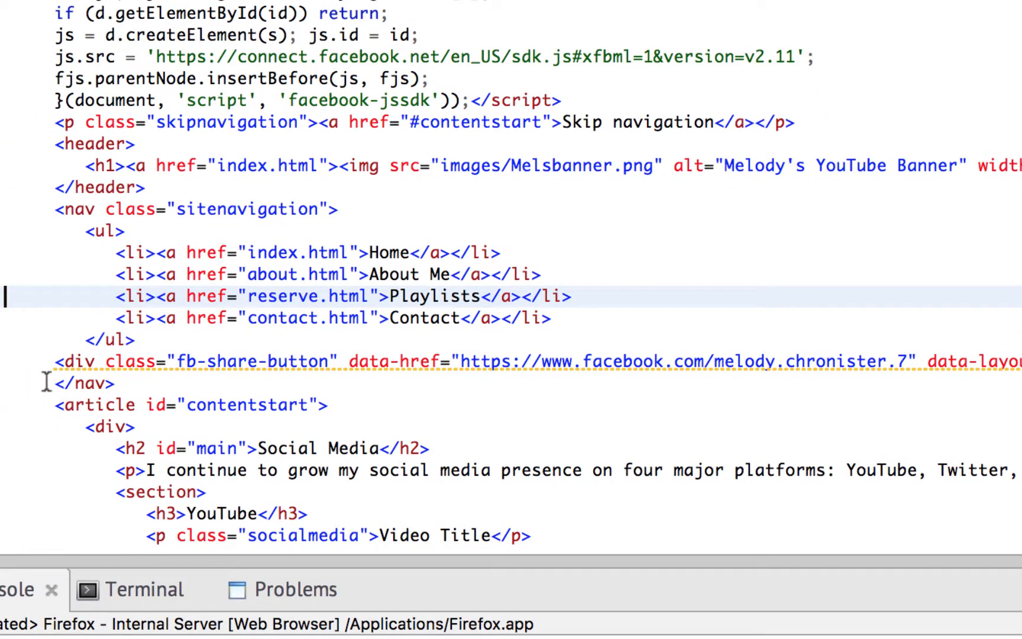
Paste the Twitter follow anchor on a new line below the fb-share-button div
{"action": "left_click", "coordinate": [85, 384]}
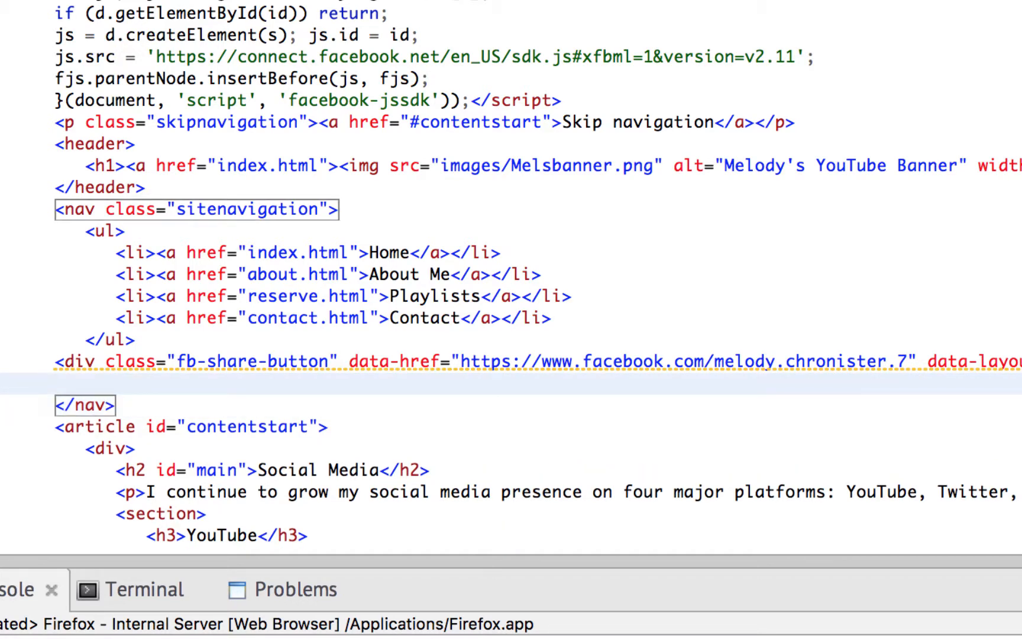
{"action": "scroll", "scroll_direction": "right", "scroll_amount": 3}
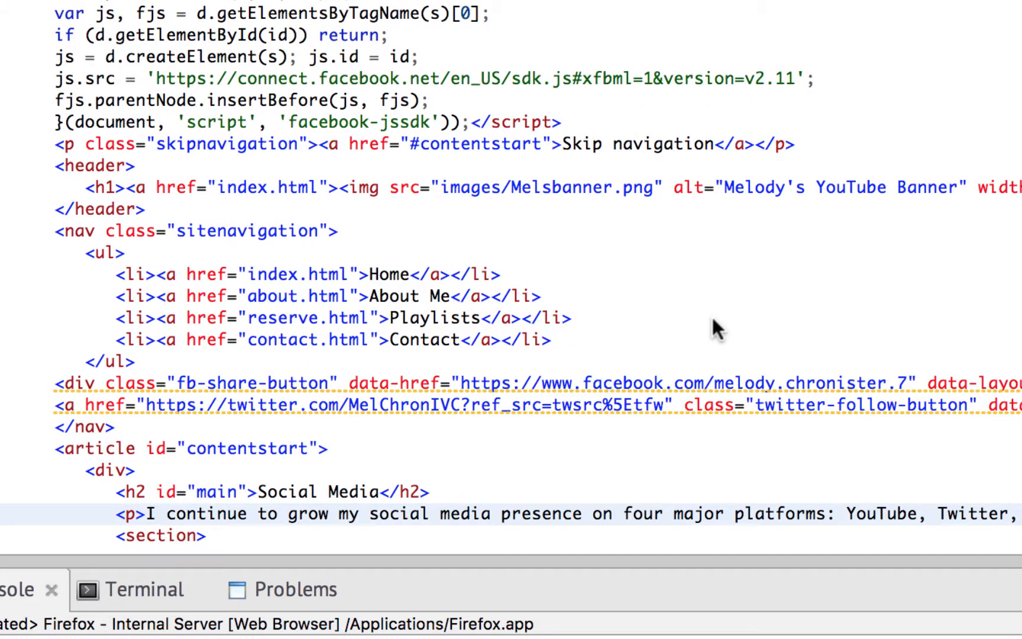
{"action": "mouse_move", "coordinate": [632, 238]}
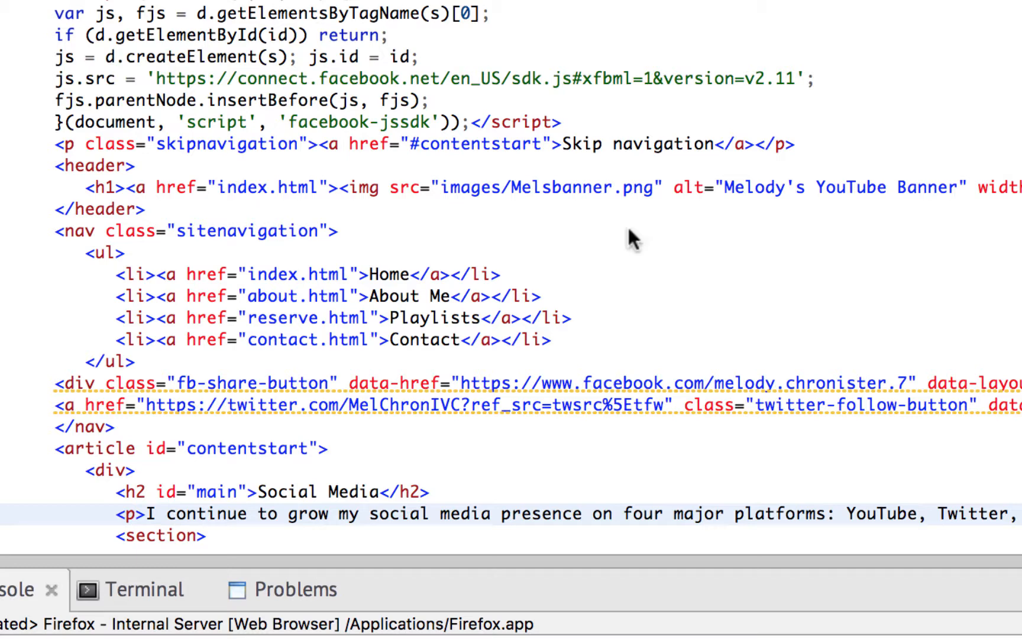
{"action": "mouse_move", "coordinate": [554, 384]}
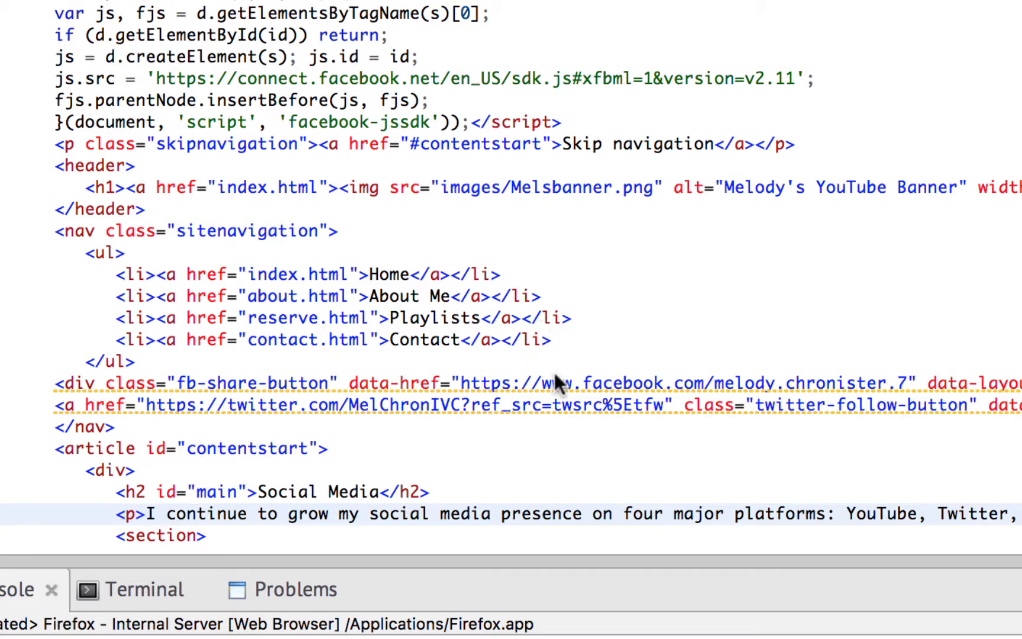
{"action": "mouse_move", "coordinate": [160, 78]}
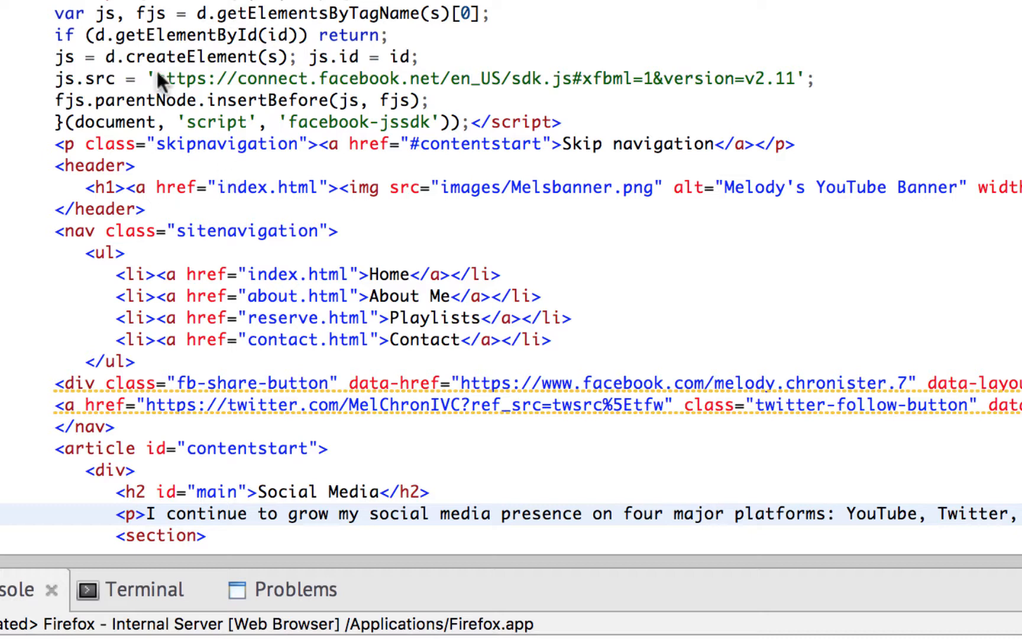
{"action": "mouse_move", "coordinate": [242, 262]}
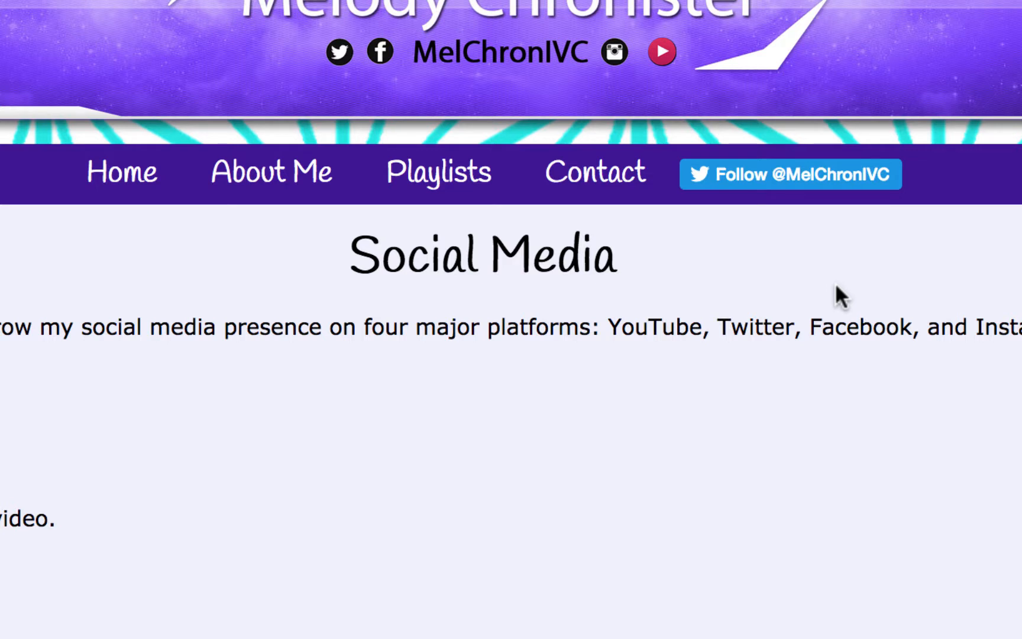
{"action": "mouse_move", "coordinate": [919, 202]}
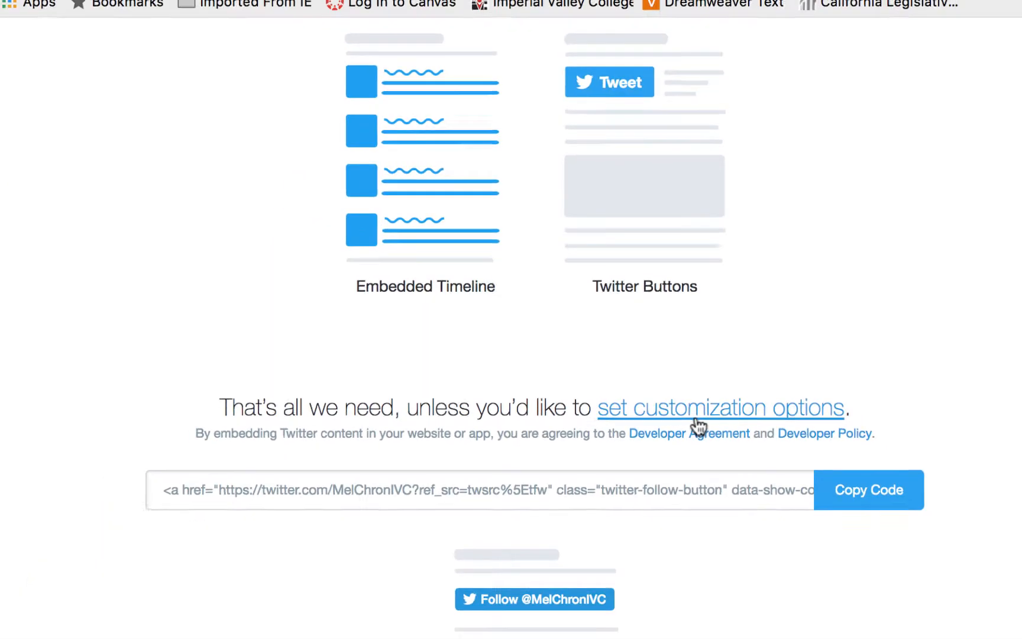
Customize the Twitter Follow button to hide the username and copy its updated code
{"action": "left_click", "coordinate": [721, 407]}
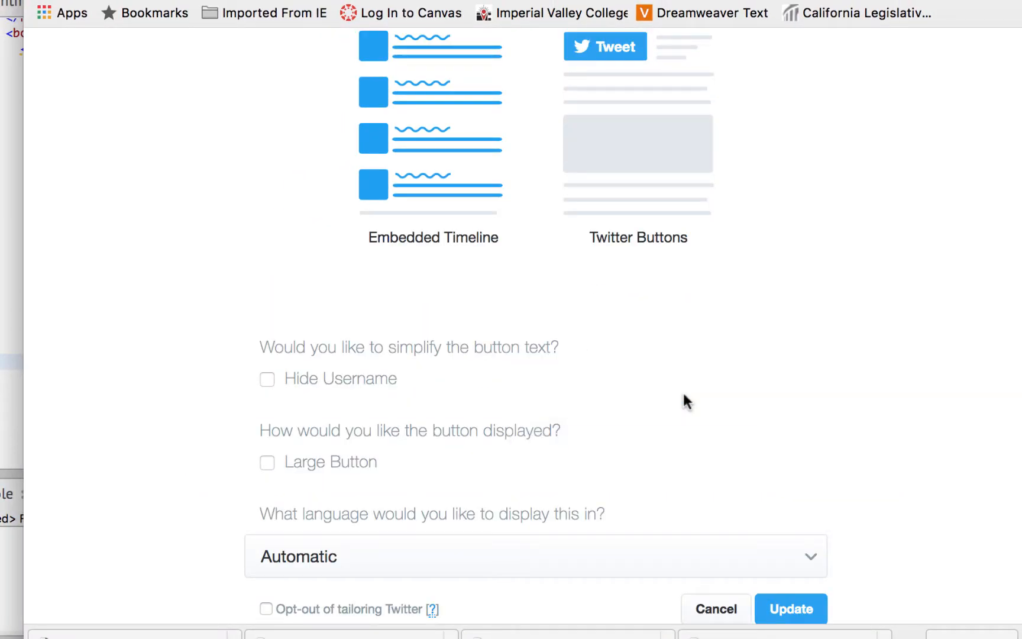
{"action": "scroll", "scroll_direction": "down", "scroll_amount": 3}
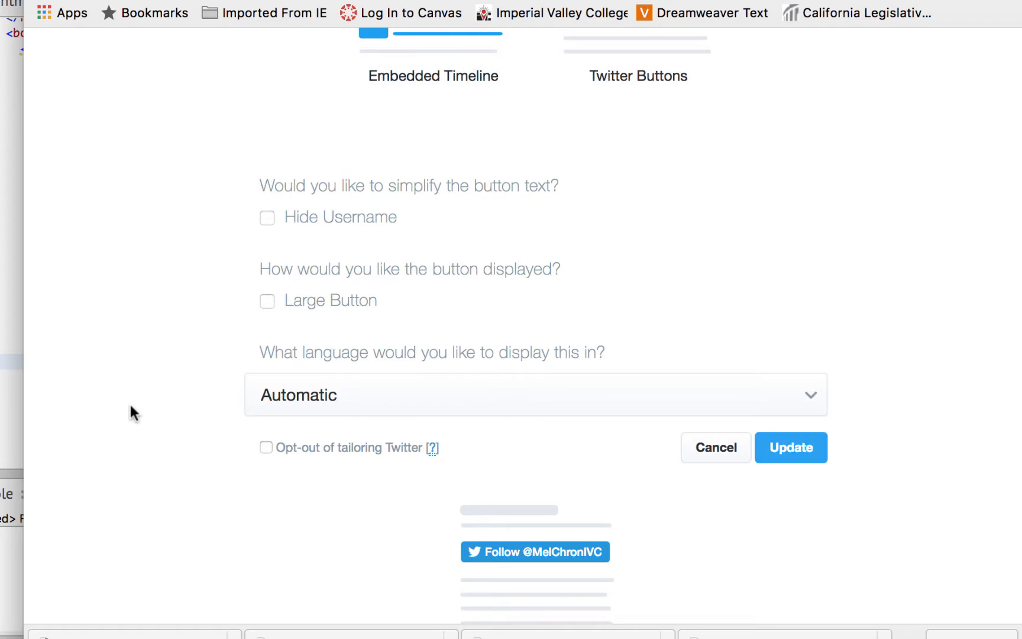
{"action": "mouse_move", "coordinate": [273, 236]}
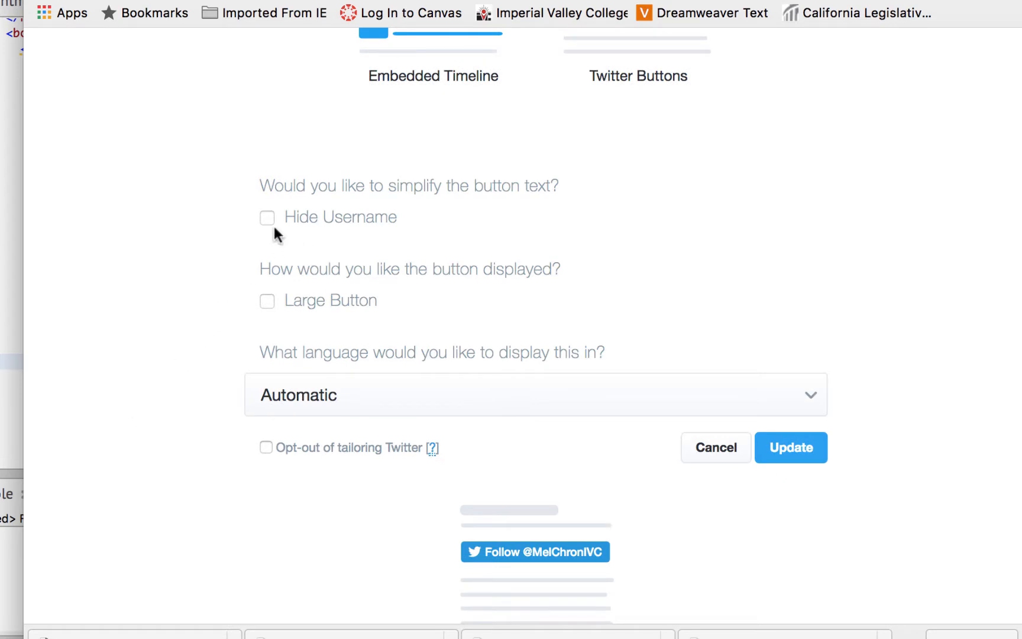
{"action": "left_click", "coordinate": [267, 217]}
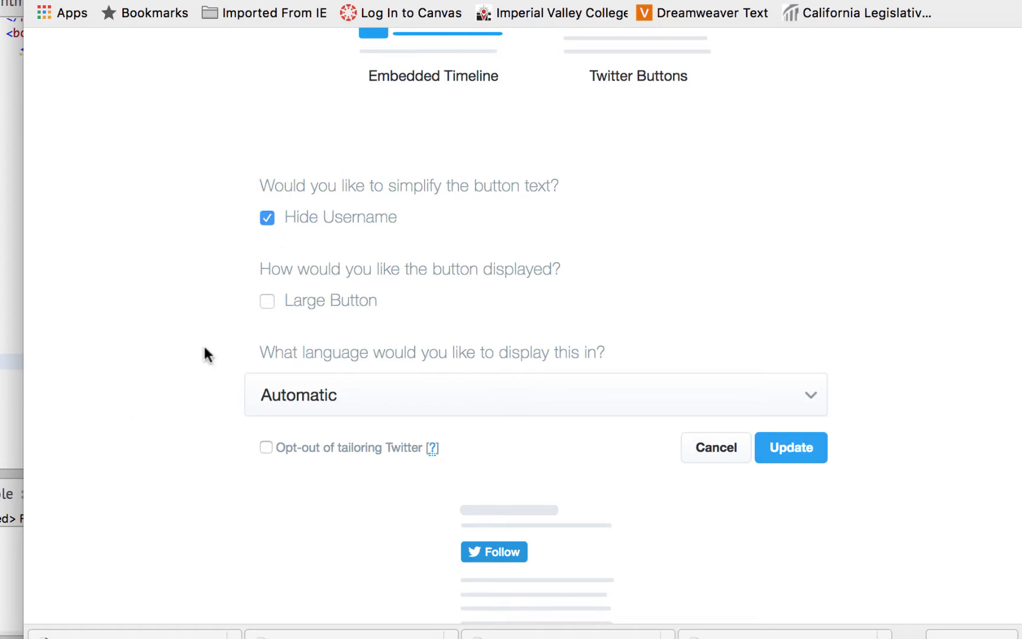
{"action": "mouse_move", "coordinate": [212, 402]}
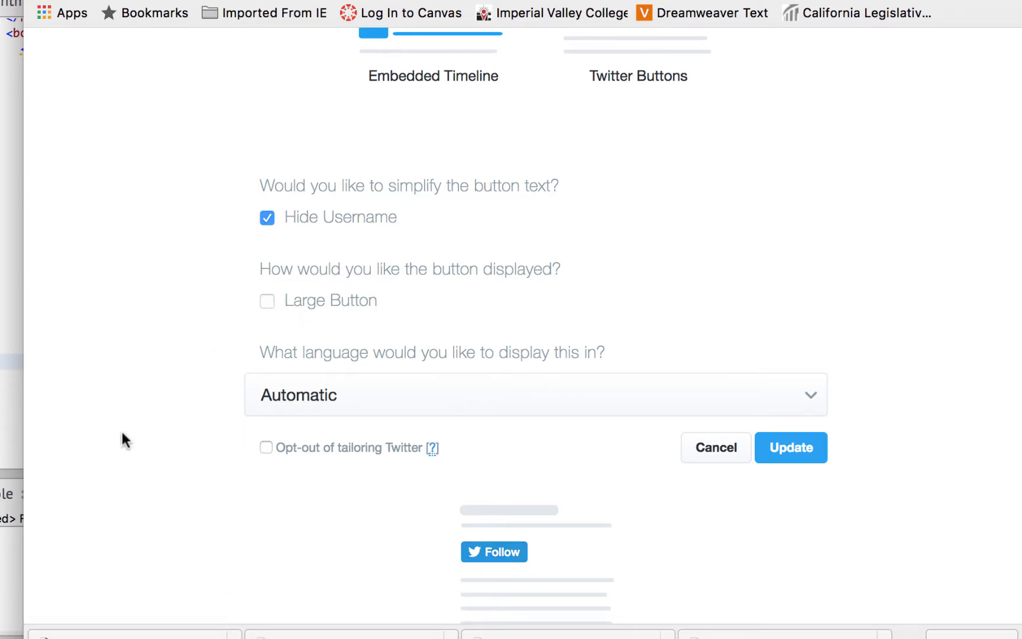
{"action": "left_click", "coordinate": [790, 447]}
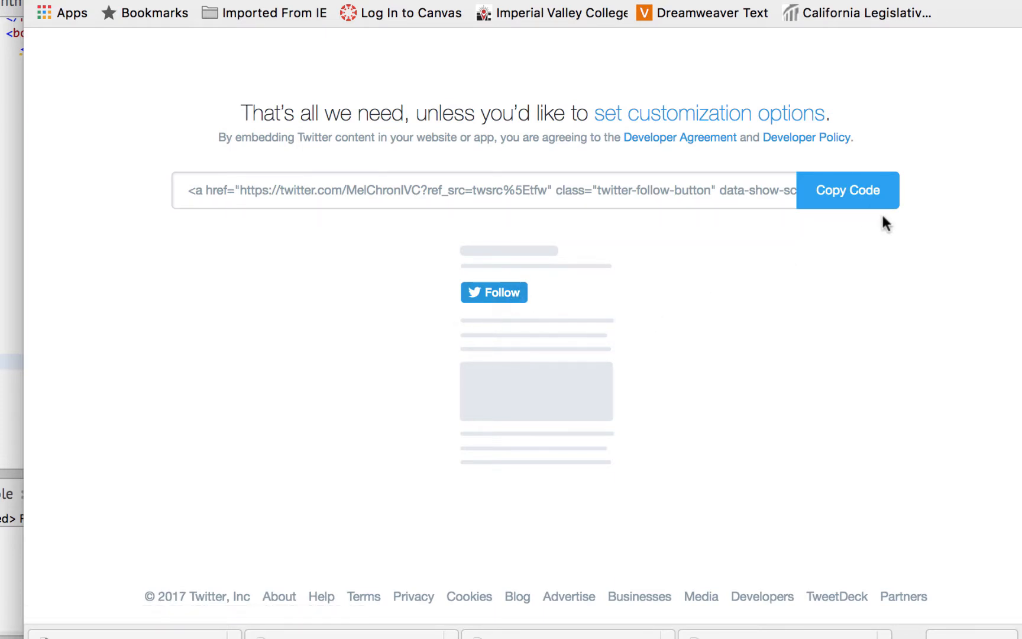
{"action": "left_click", "coordinate": [847, 191]}
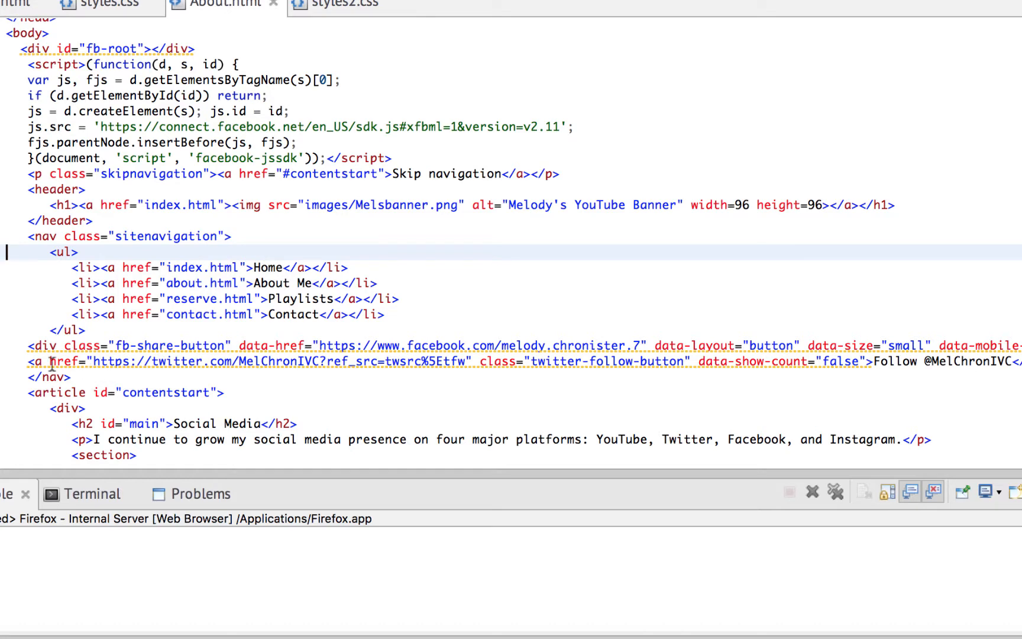
Replace the old twitter-follow-button link in About.html with the username-hidden code
{"action": "left_click", "coordinate": [51, 361]}
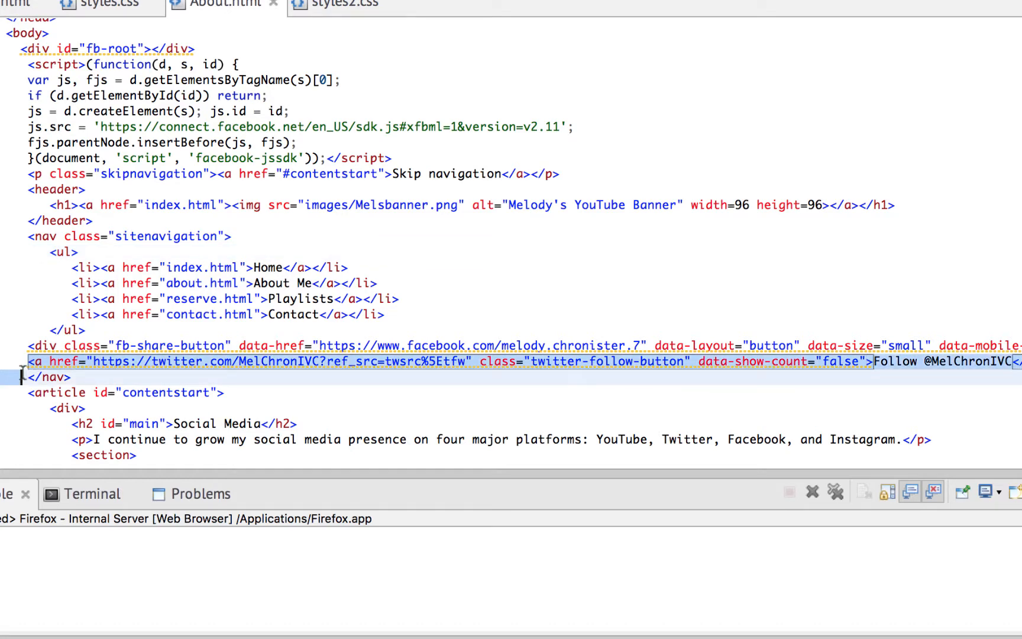
{"action": "key", "text": "Delete"}
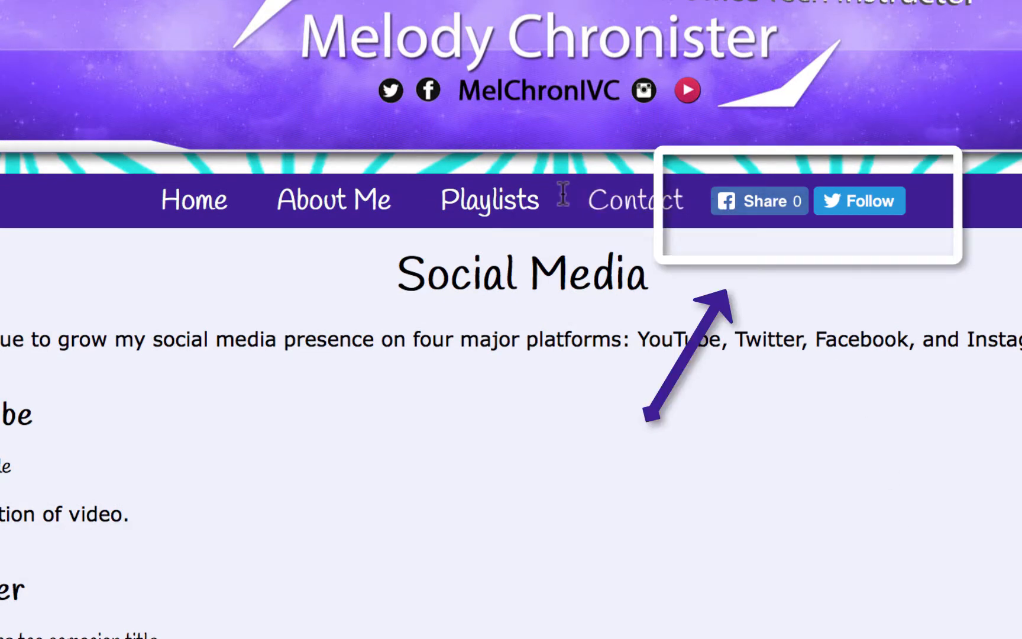
{"action": "mouse_move", "coordinate": [756, 226]}
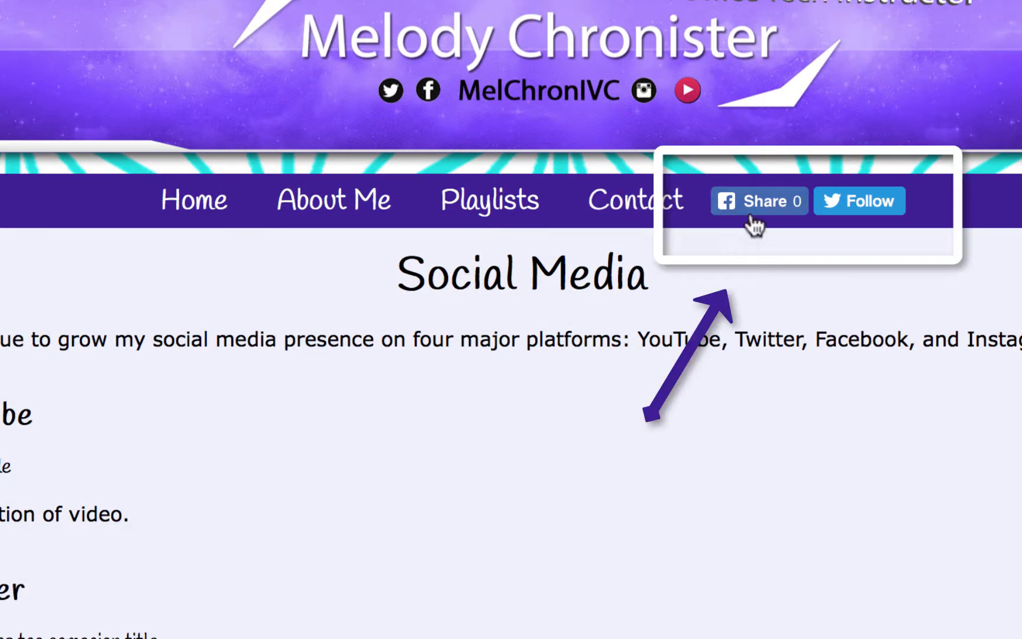